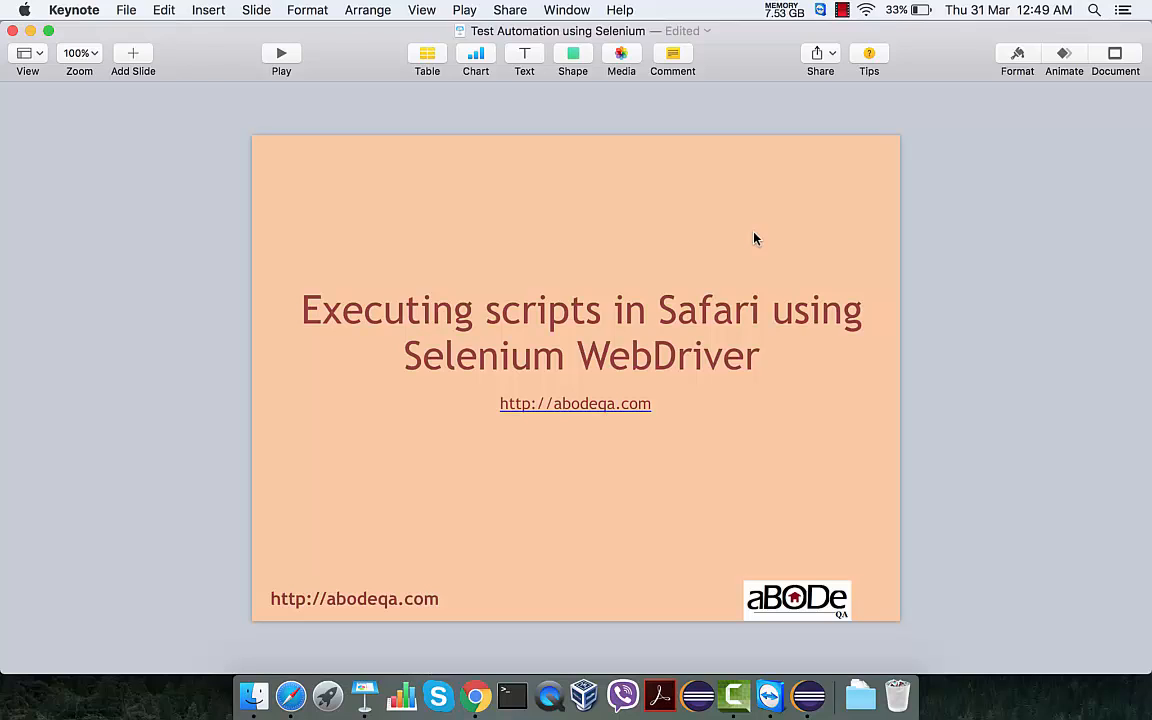
mouse_move(584, 288)
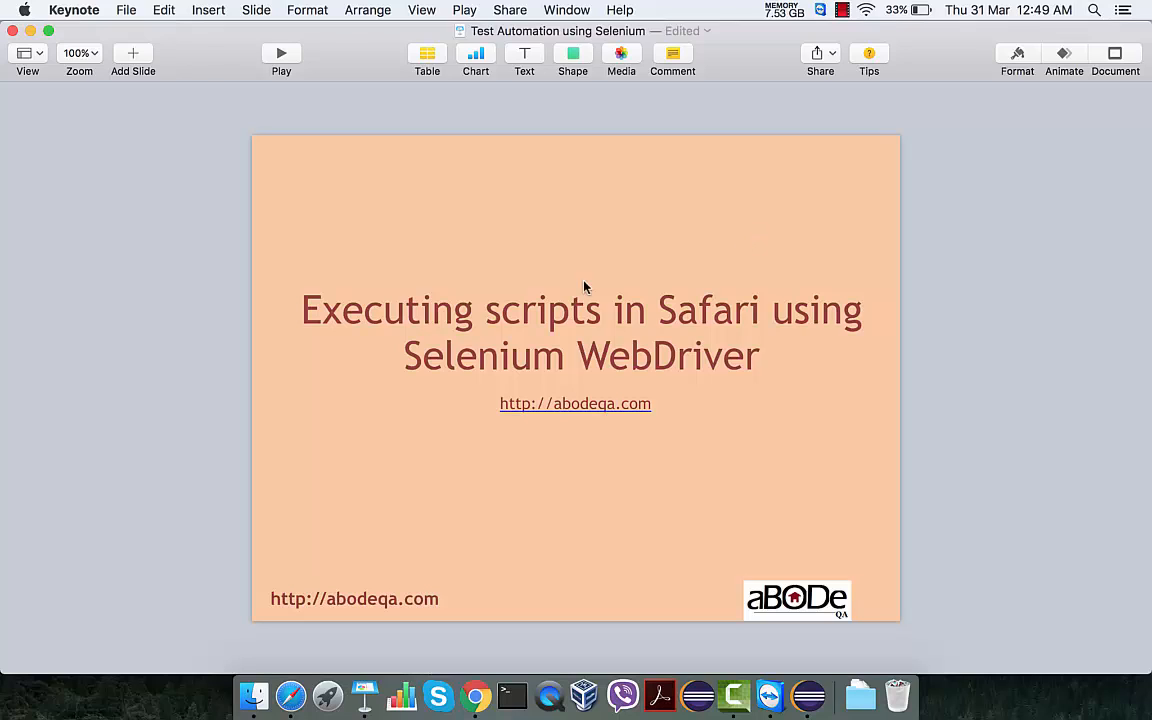
Bring up Safari and load seleniumhq.org from the address-bar suggestions for 'sel'.
left_click(290, 694)
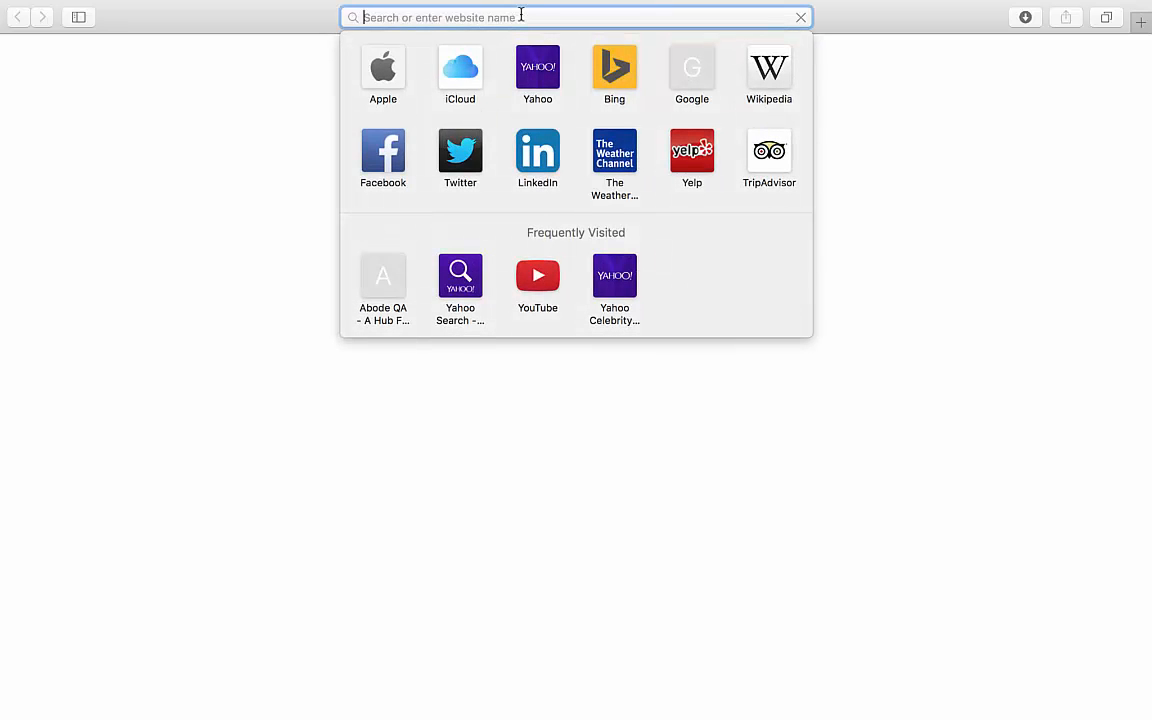
type("seleniumhq.org")
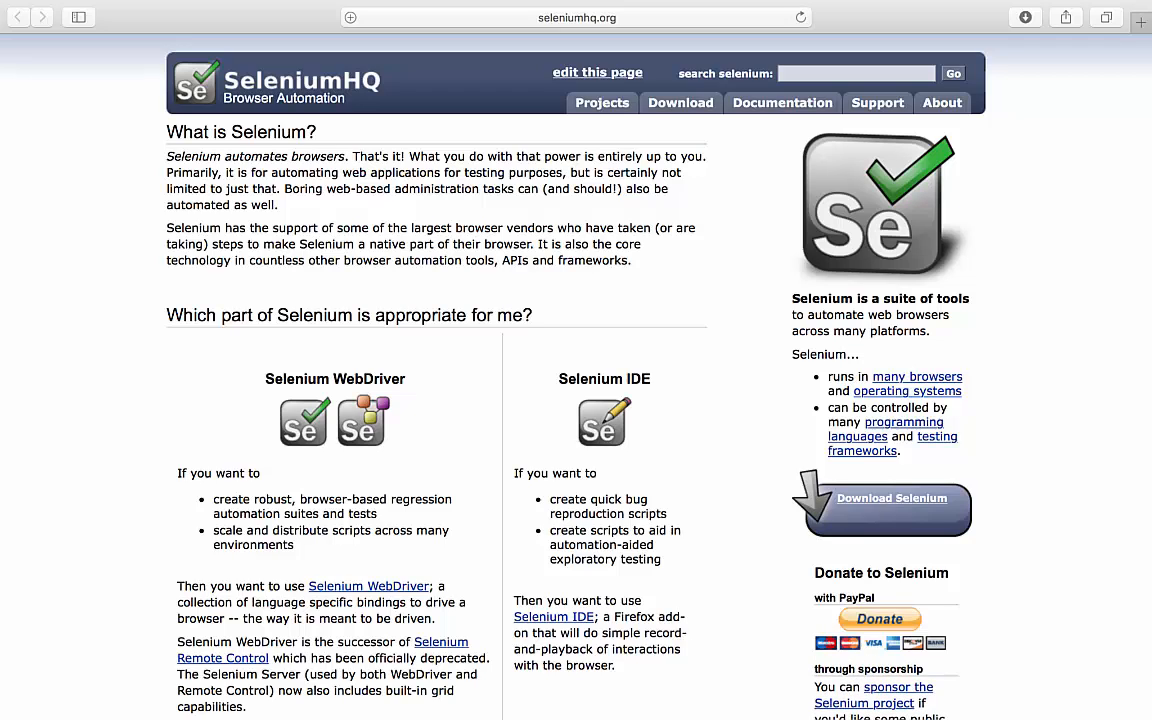
mouse_move(680, 104)
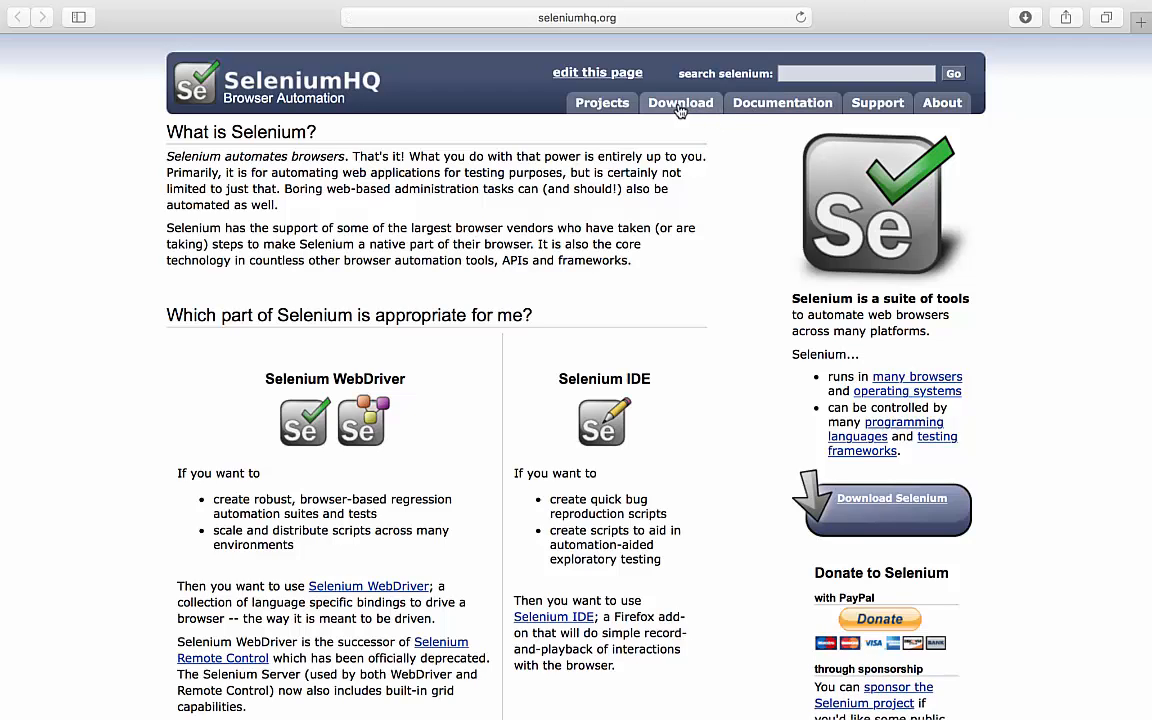
Go to the Selenium Downloads page and scroll to the SafariDriver 2.48.0 release.
left_click(680, 102)
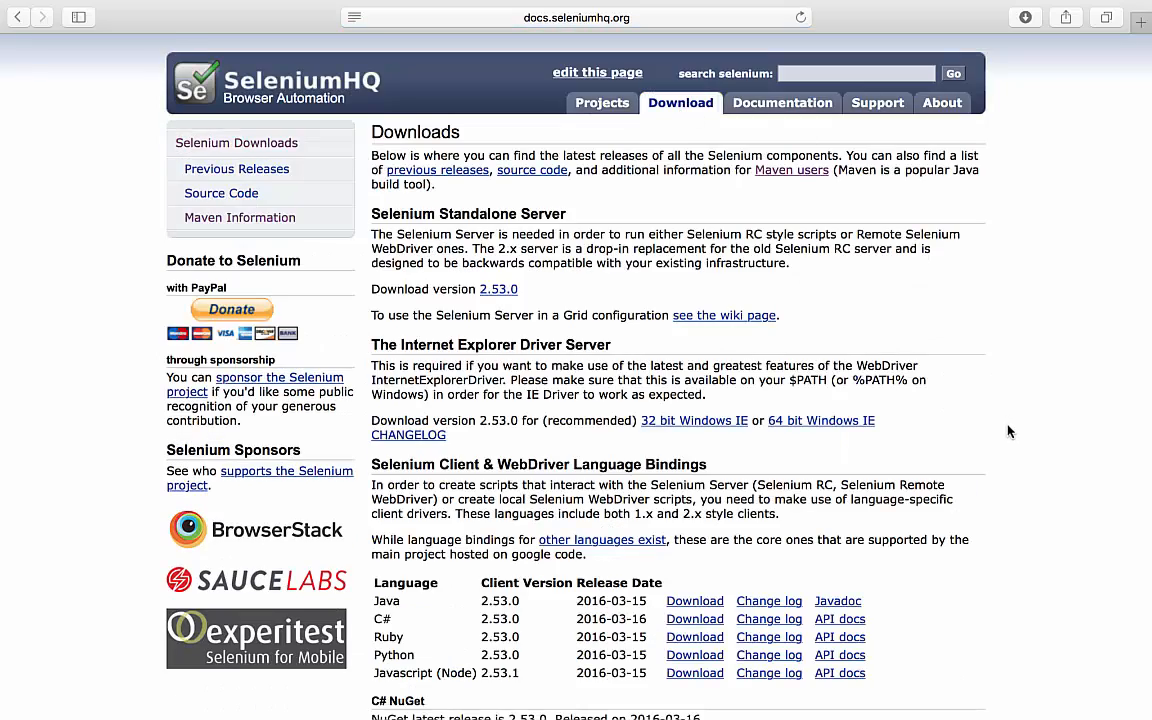
scroll("down", 3)
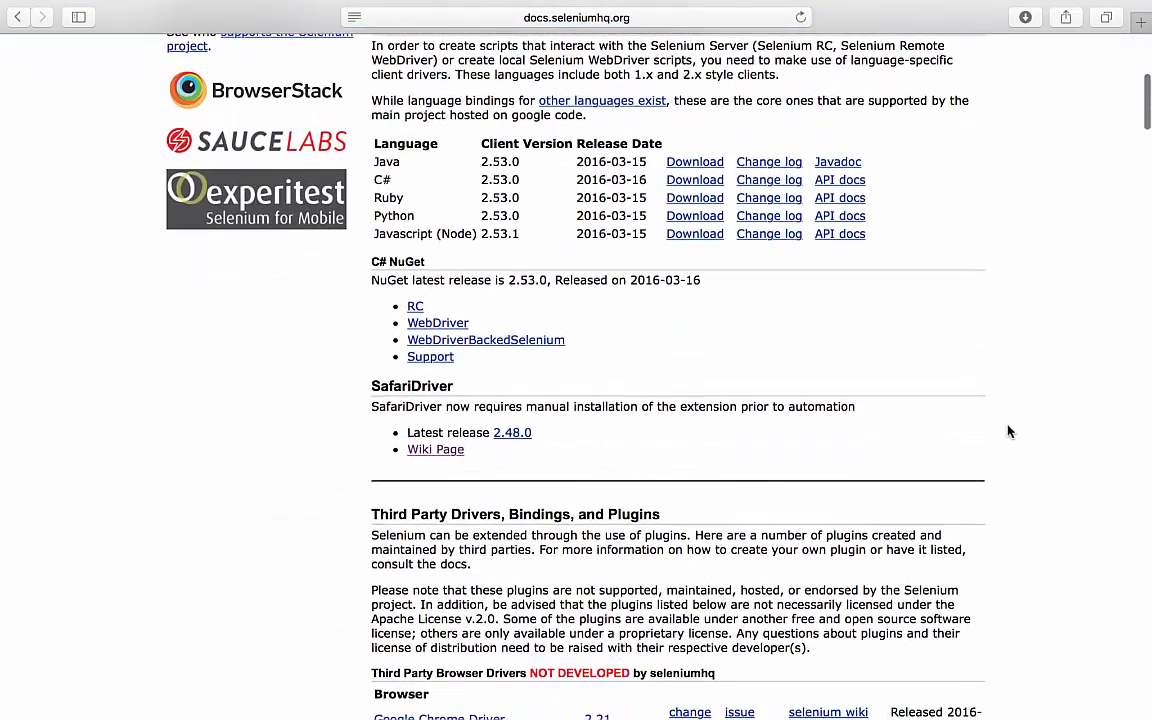
scroll("down", 3)
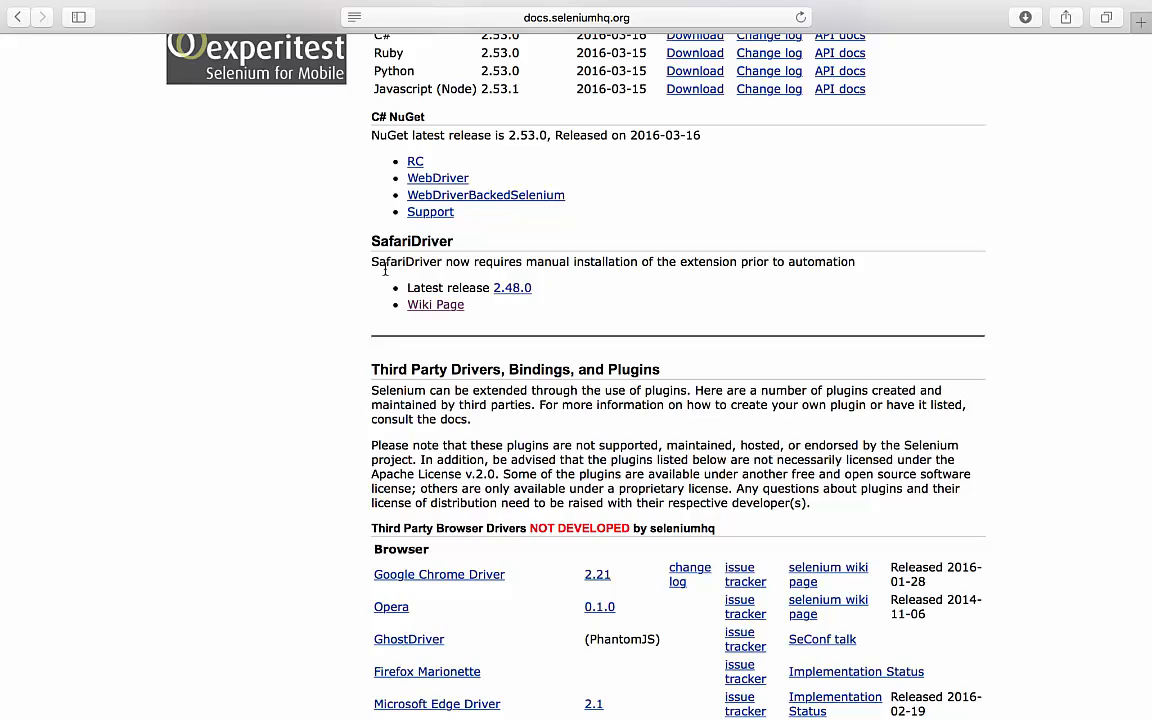
mouse_move(528, 260)
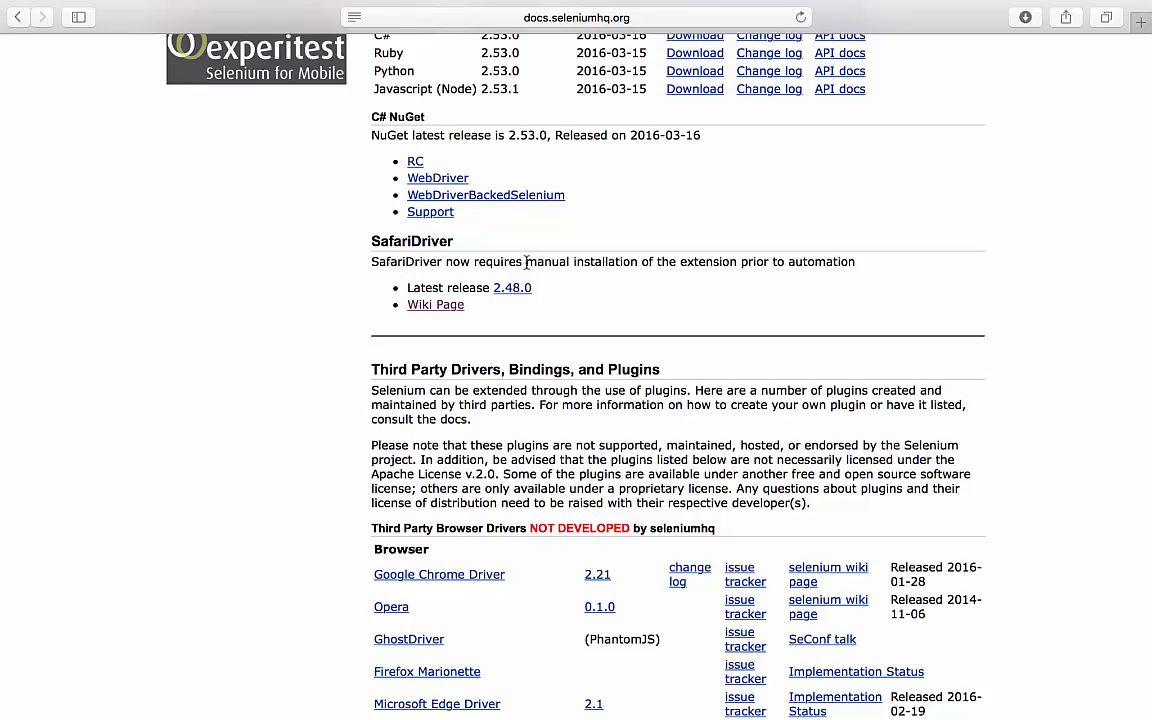
mouse_move(710, 260)
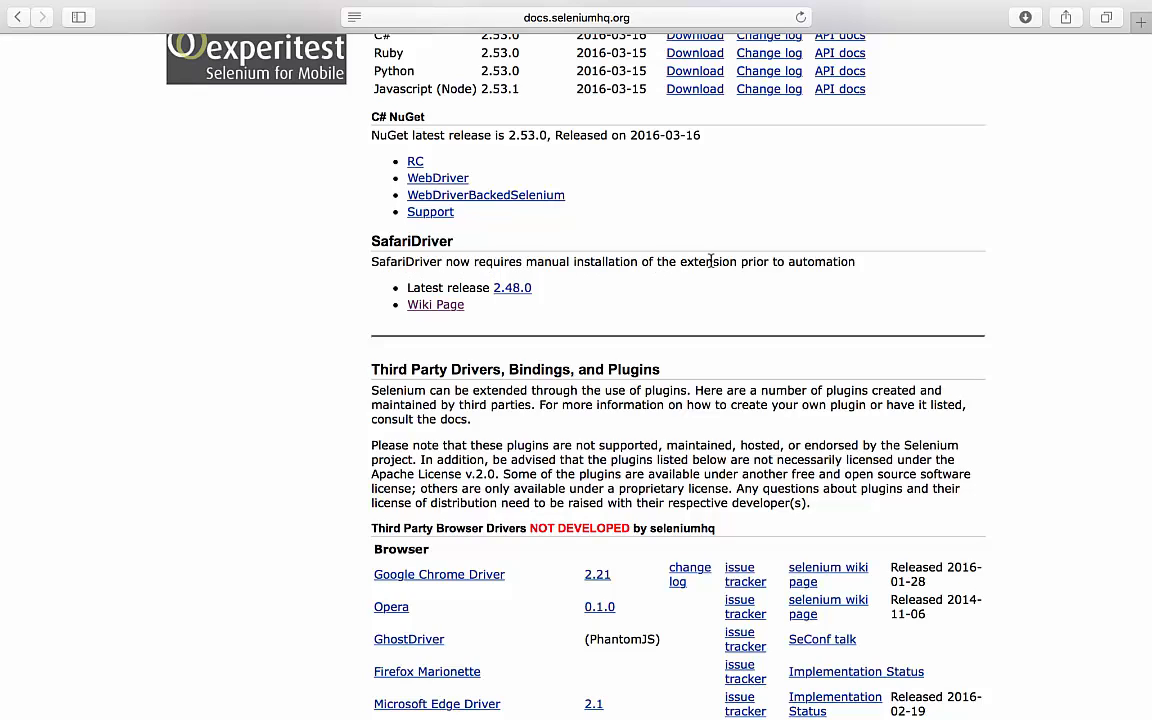
mouse_move(862, 270)
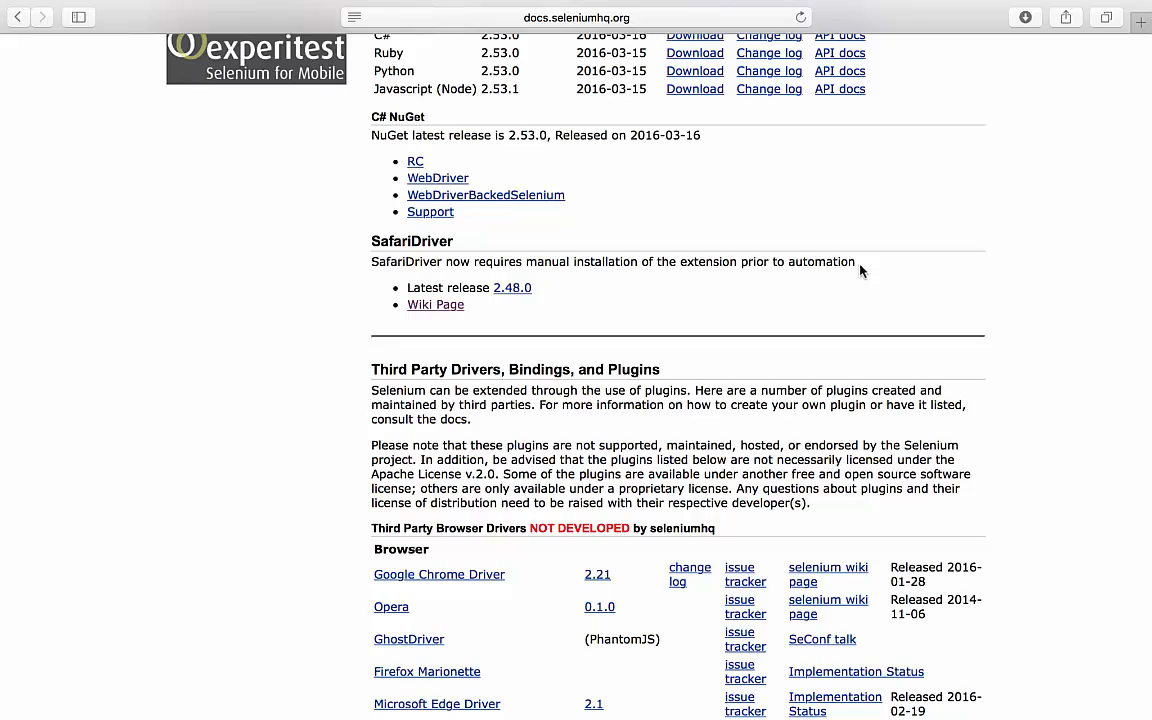
mouse_move(428, 288)
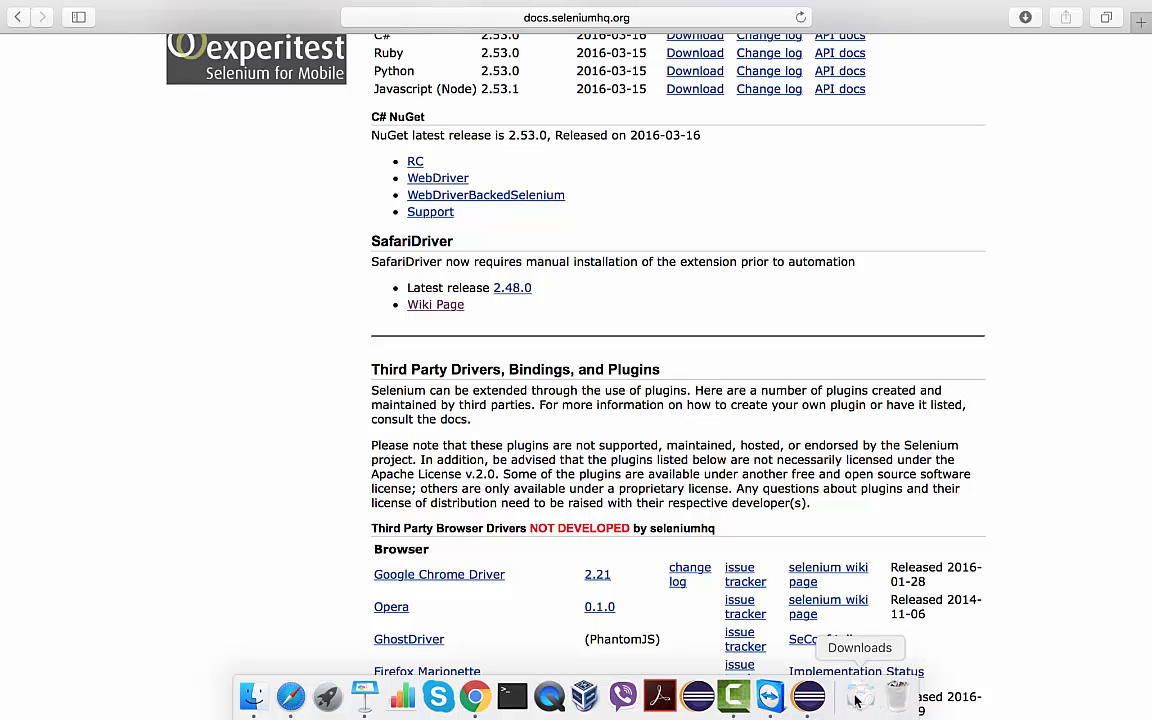
Show the Dock's Downloads stack listing the SafariDriver .safariextz file.
left_click(860, 696)
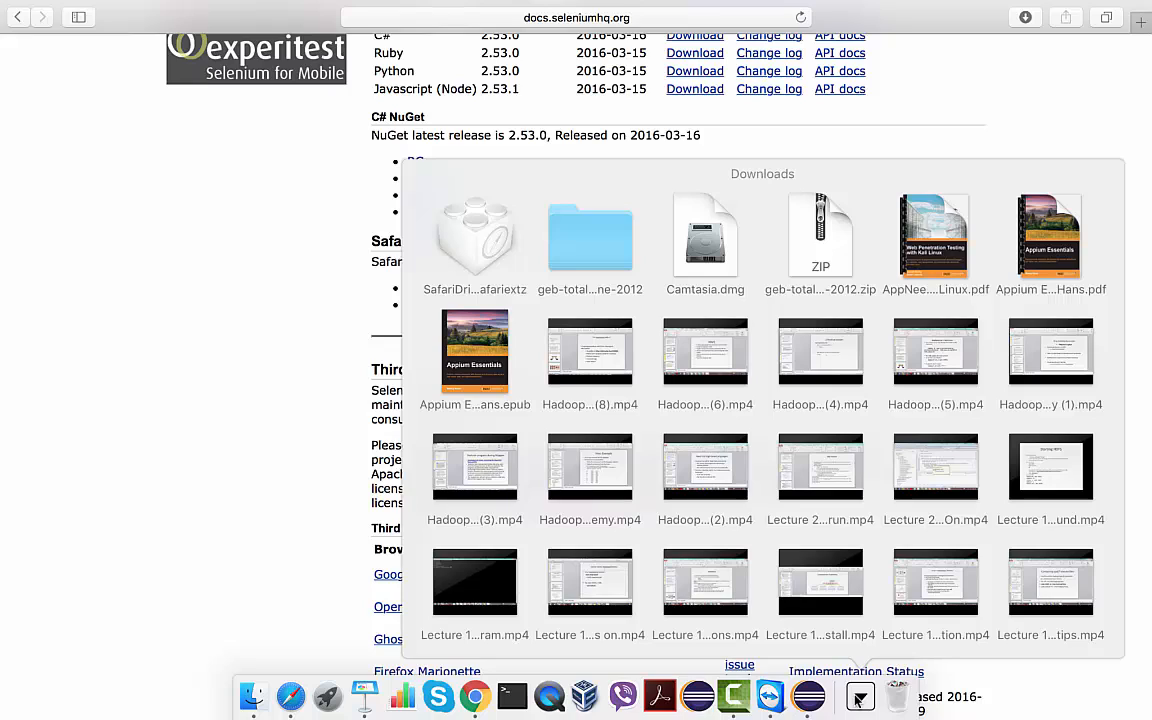
mouse_move(472, 252)
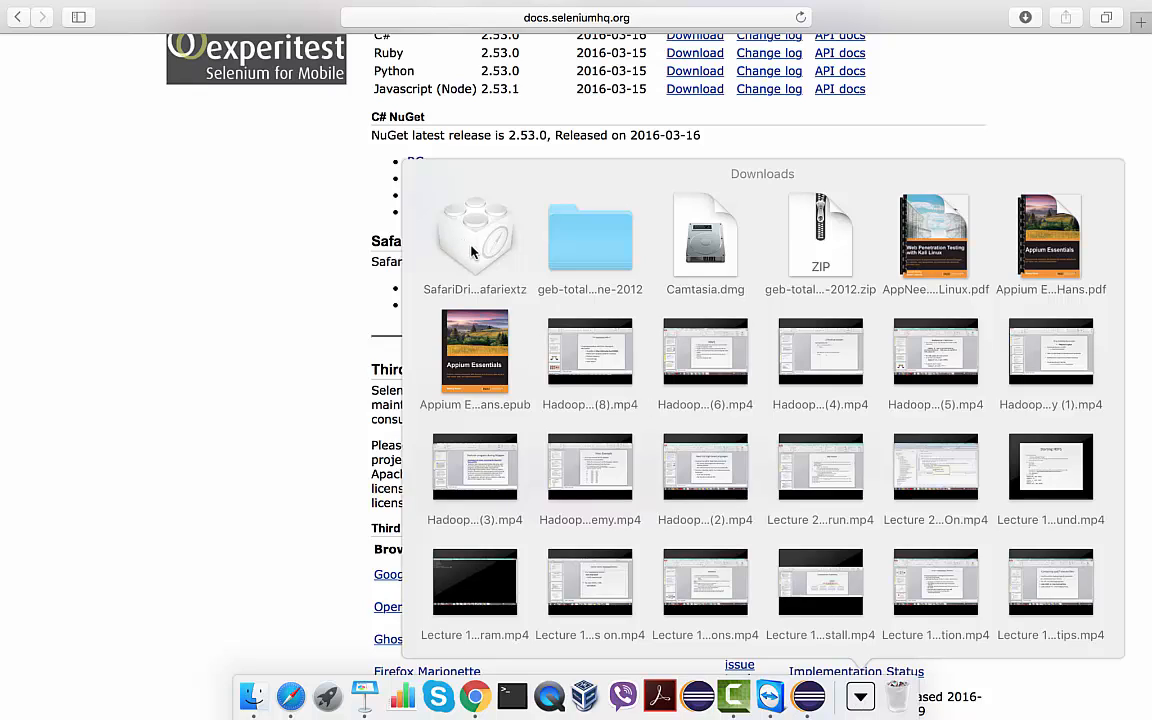
mouse_move(474, 238)
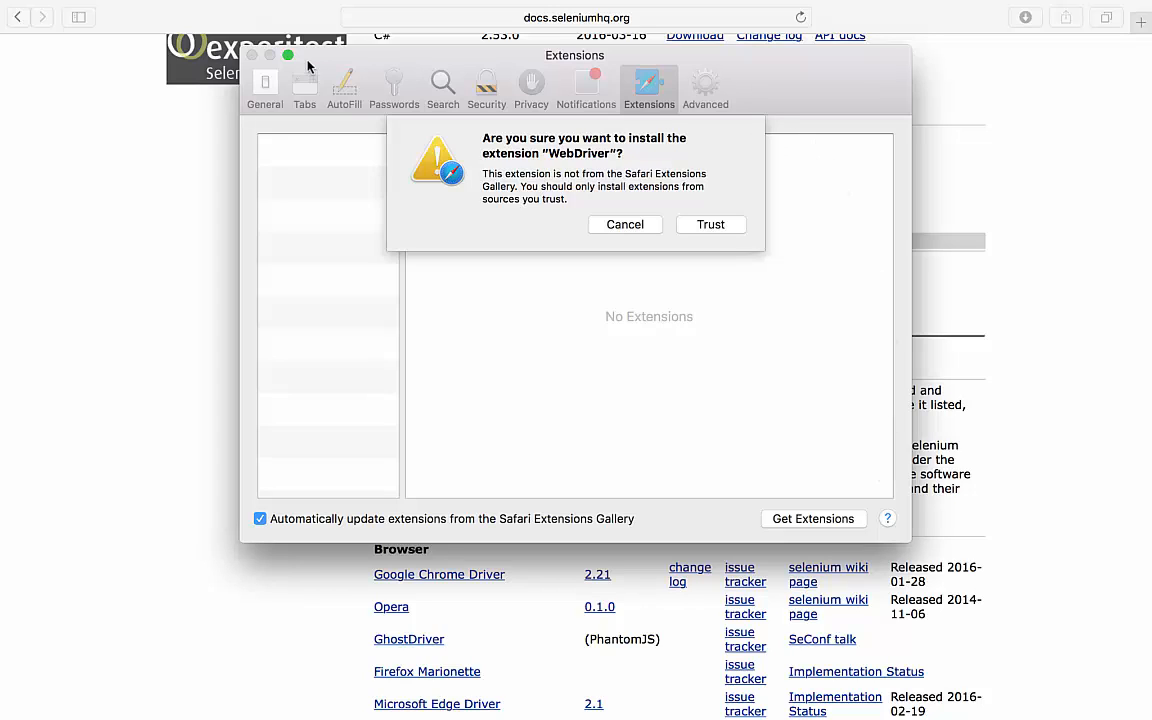
mouse_move(388, 110)
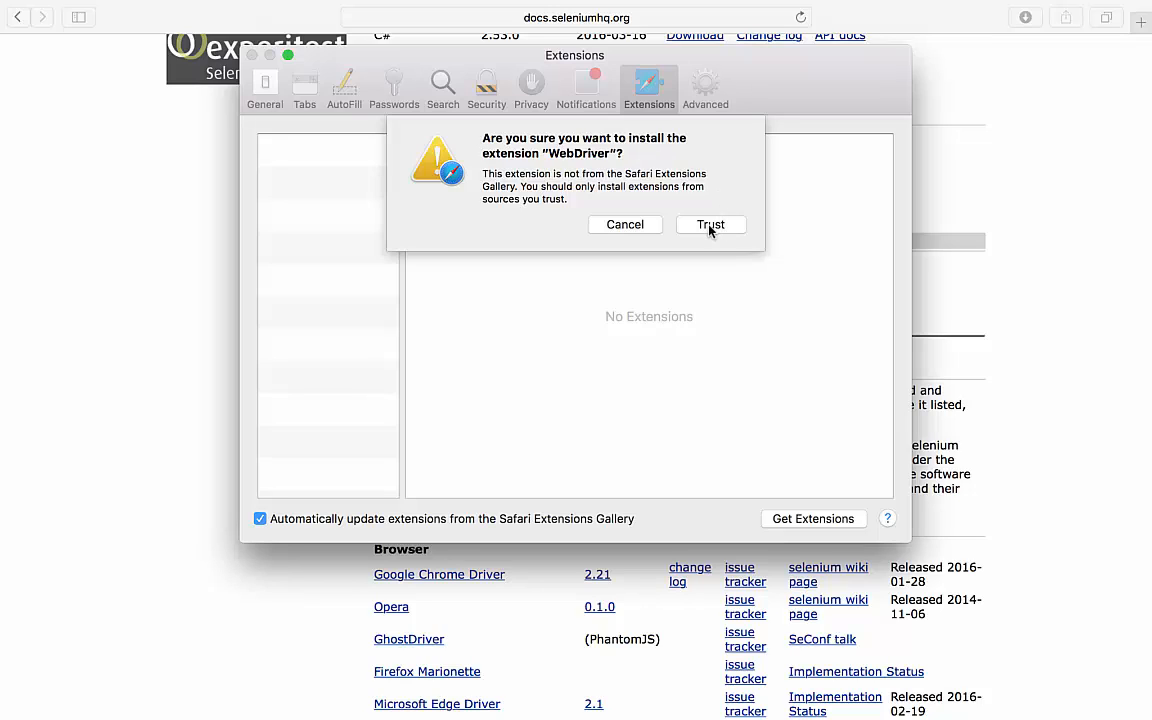
Trust and install the WebDriver 2.48.0 extension, leaving it enabled.
left_click(710, 224)
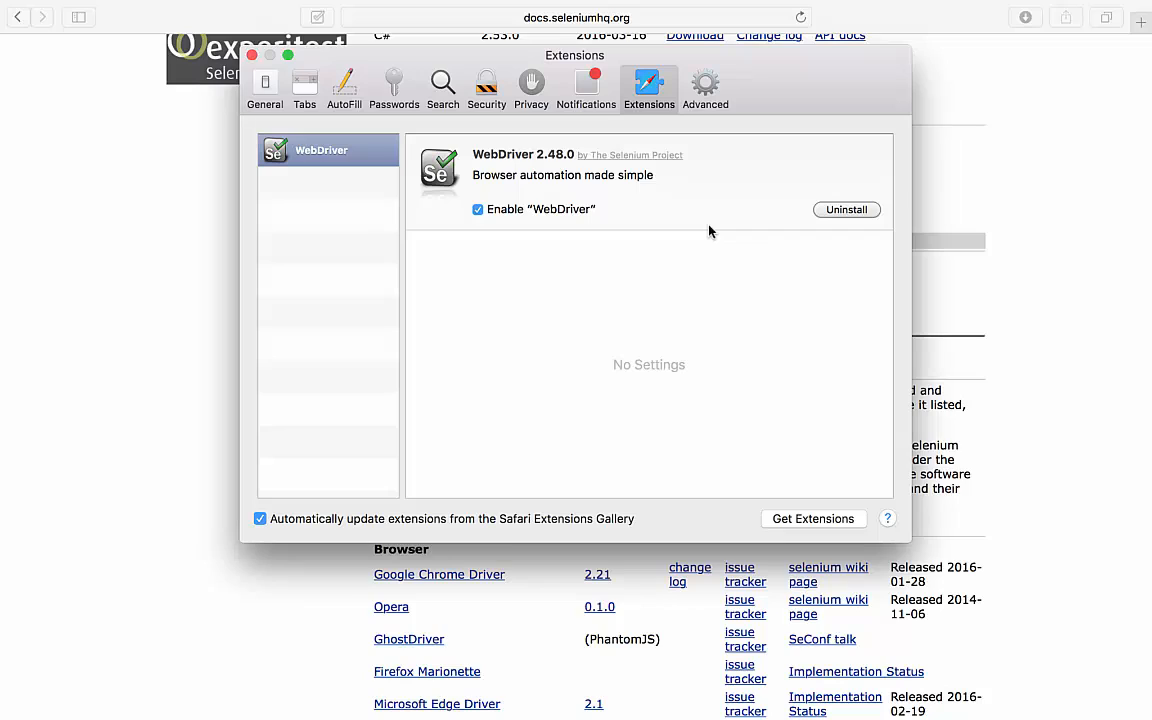
mouse_move(504, 228)
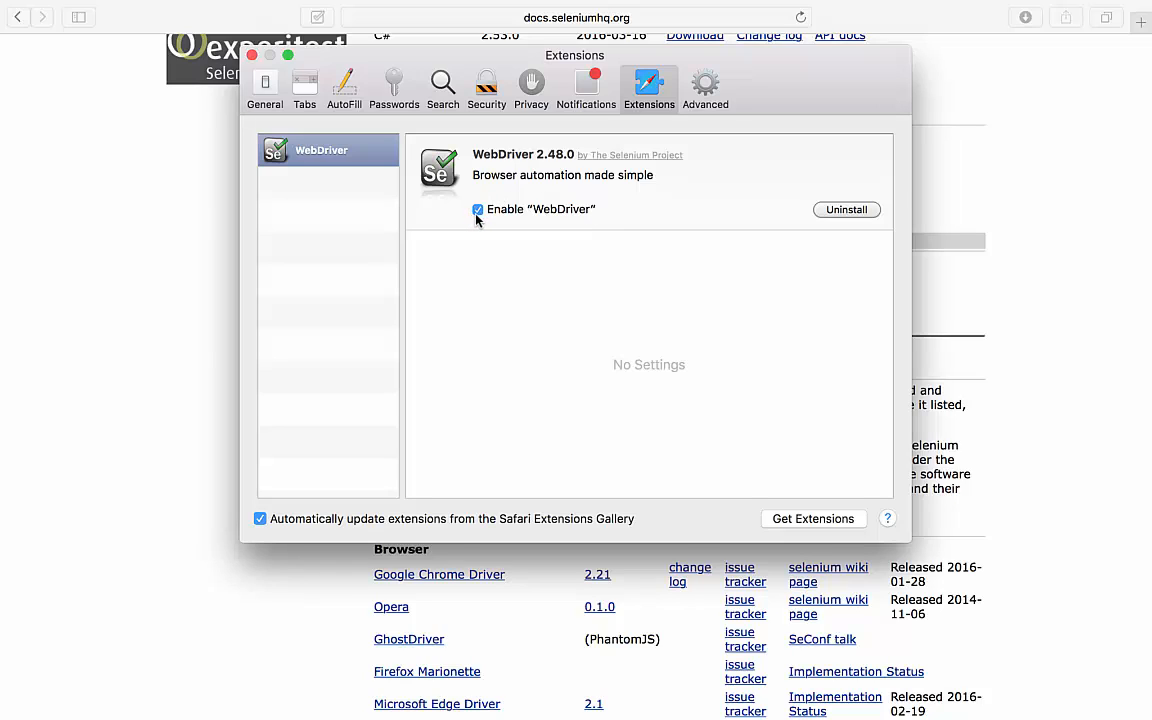
mouse_move(462, 312)
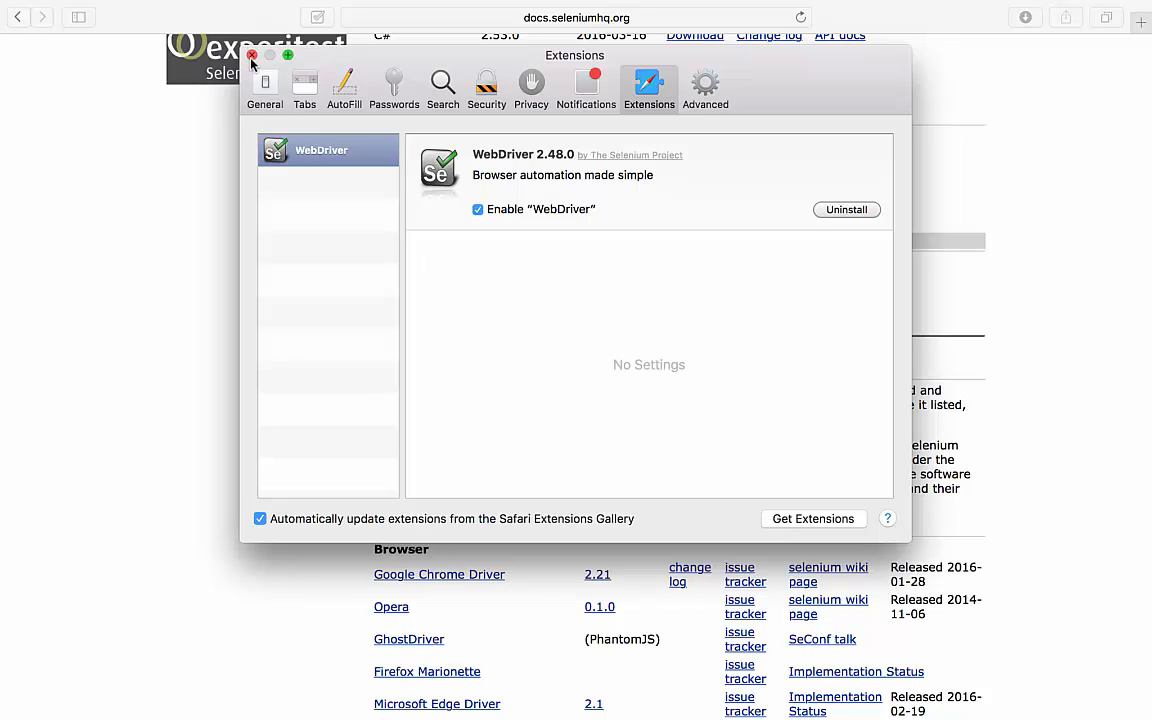
left_click(252, 56)
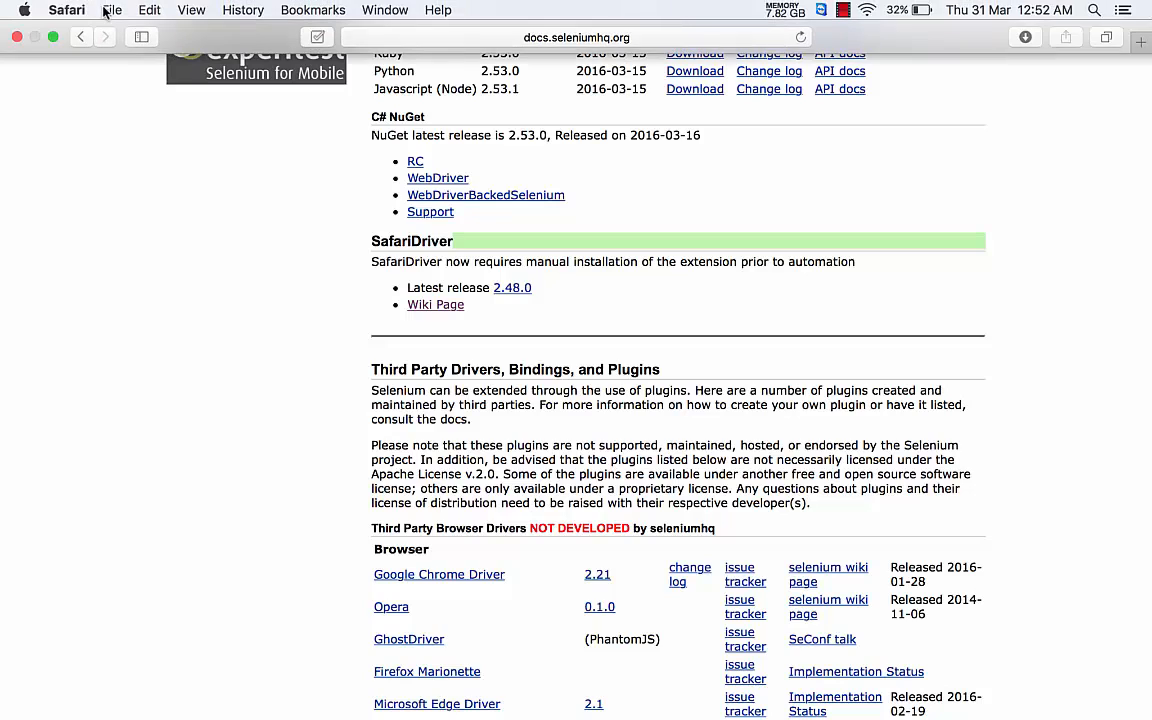
left_click(66, 10)
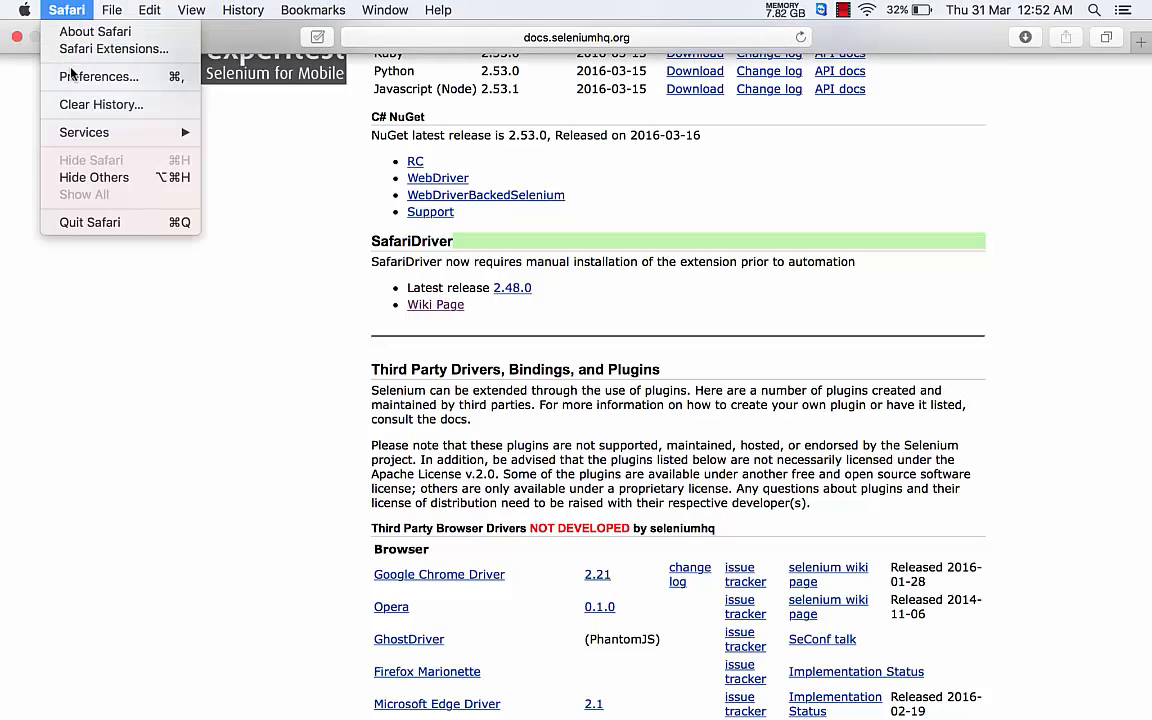
mouse_move(98, 76)
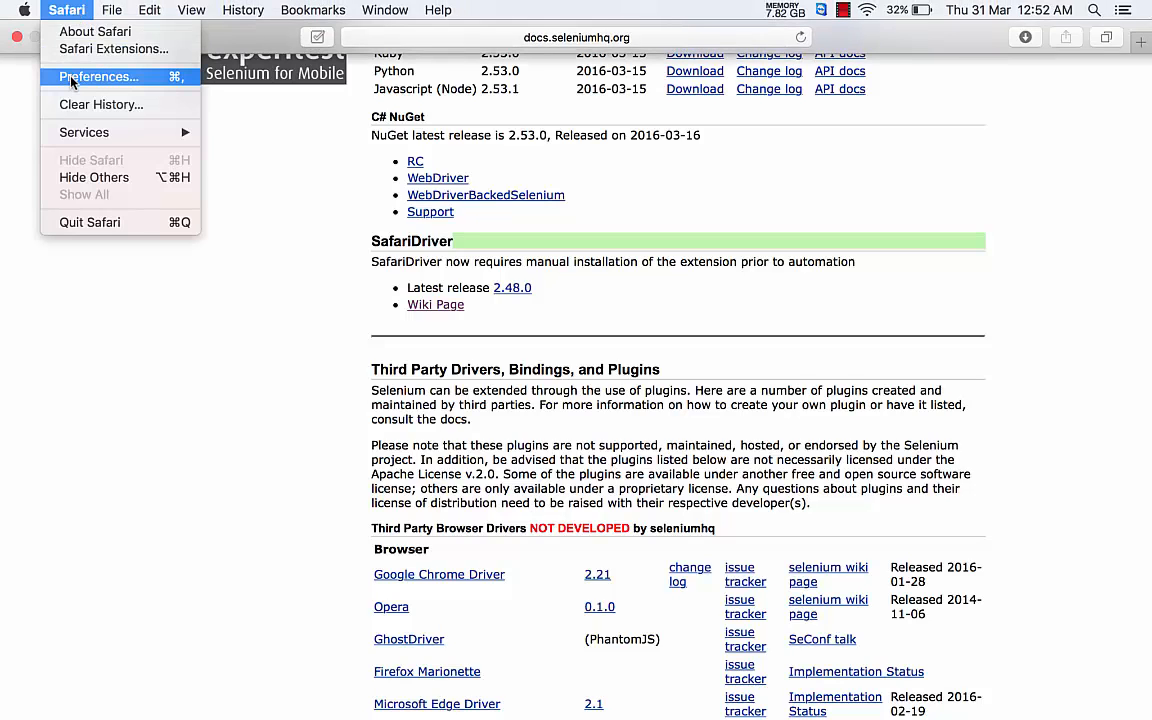
left_click(96, 76)
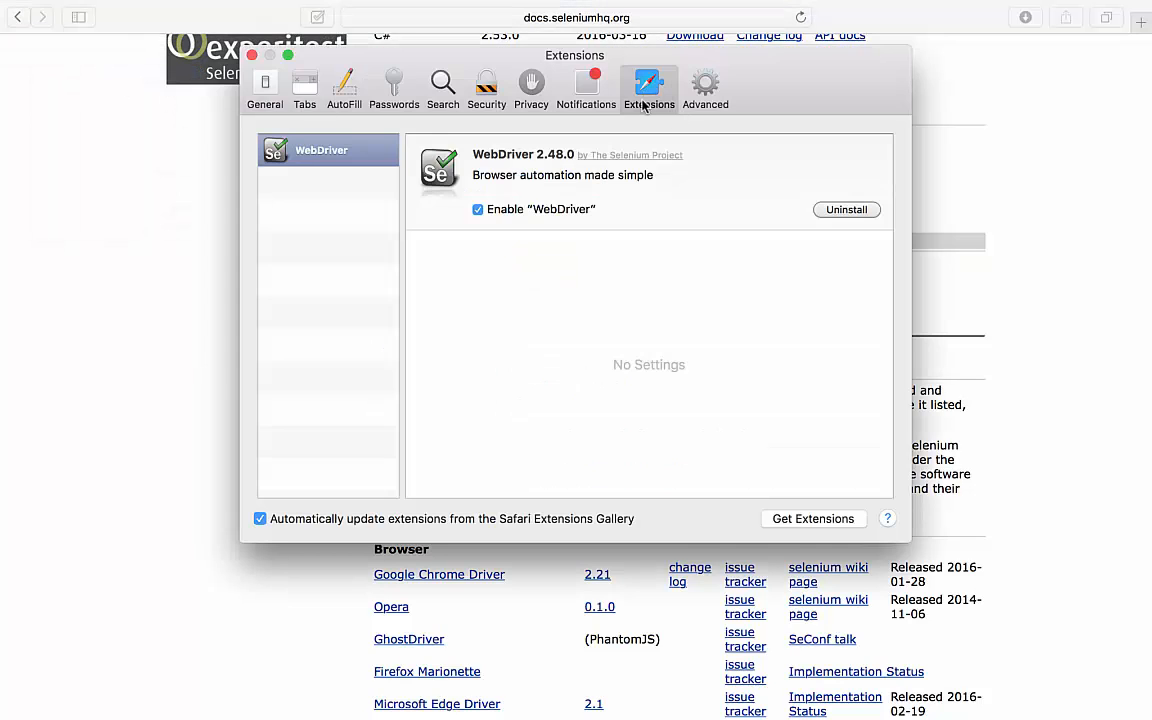
mouse_move(480, 232)
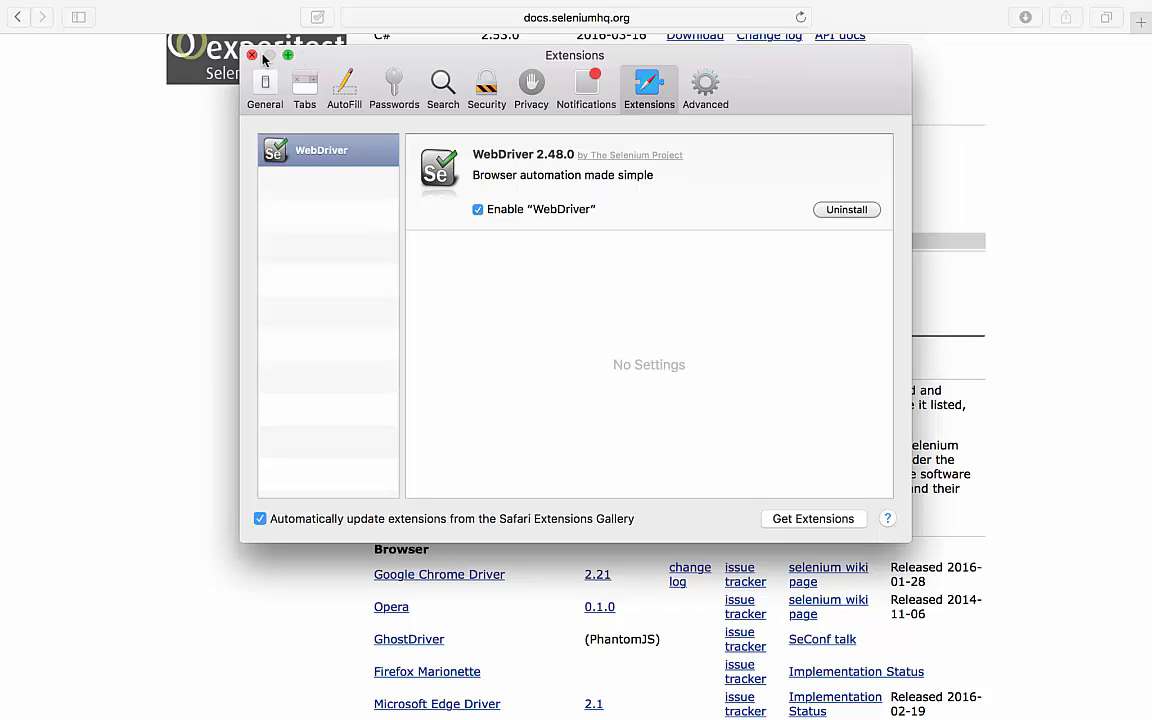
Switch to Eclipse and expand Project_Surefire's src/test/java tesst package to list its classes.
left_click(252, 54)
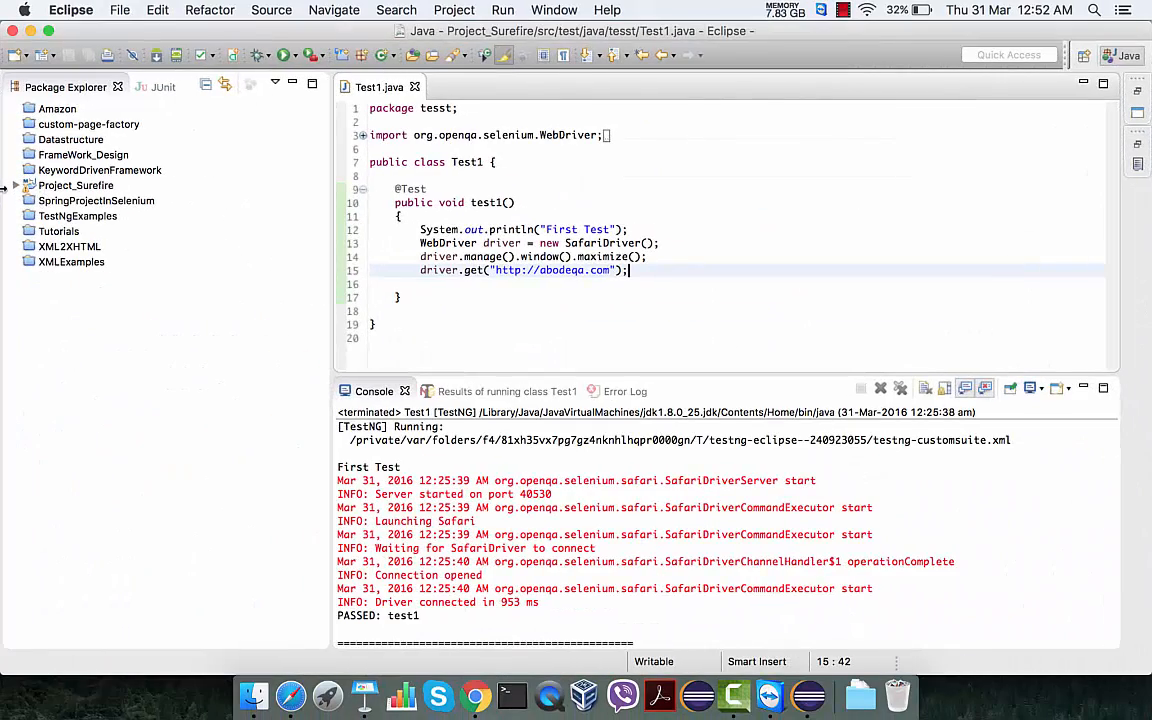
left_click(16, 184)
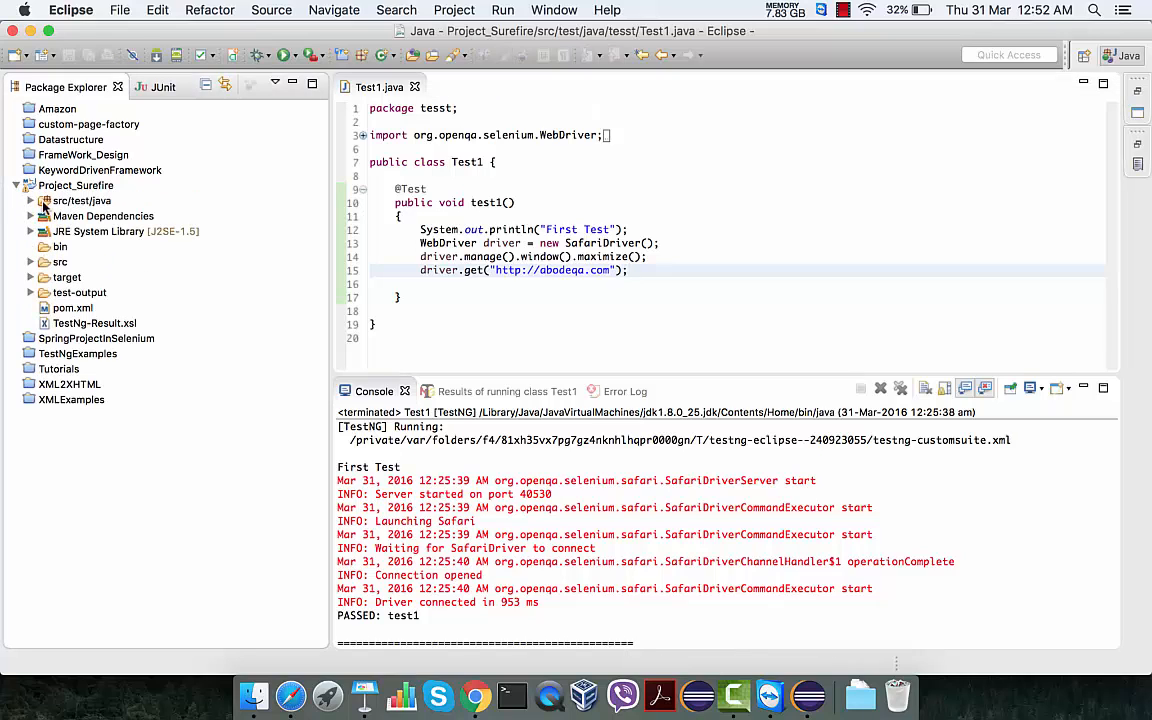
left_click(30, 200)
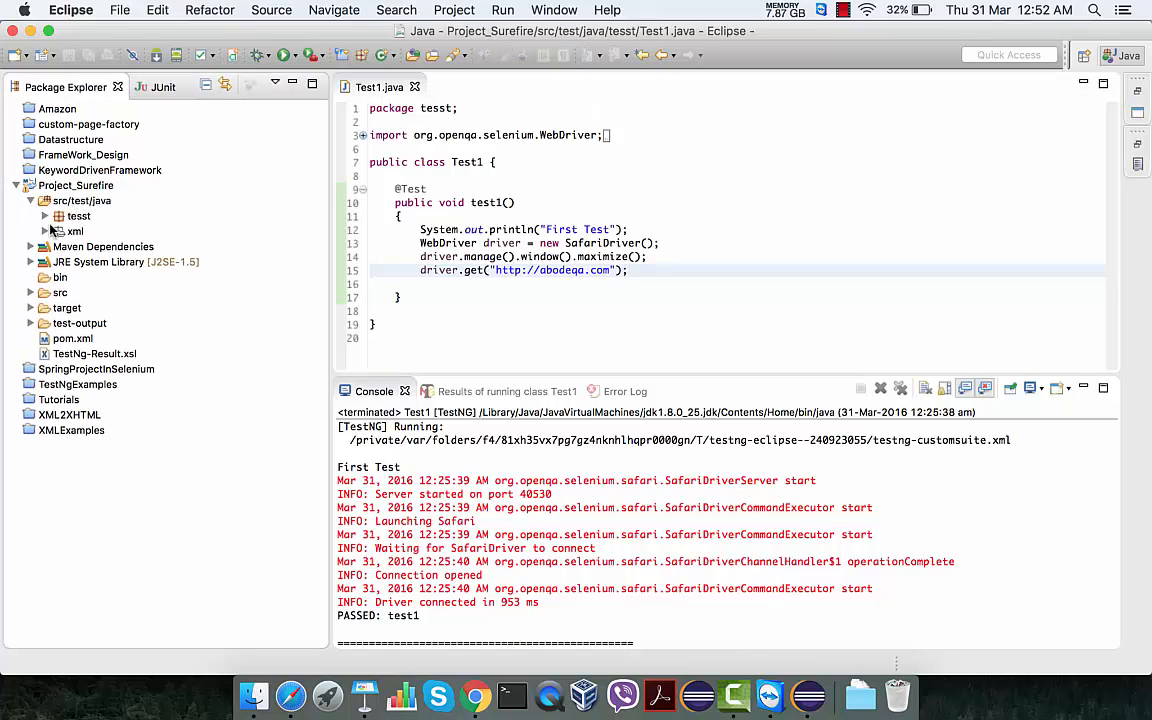
left_click(78, 216)
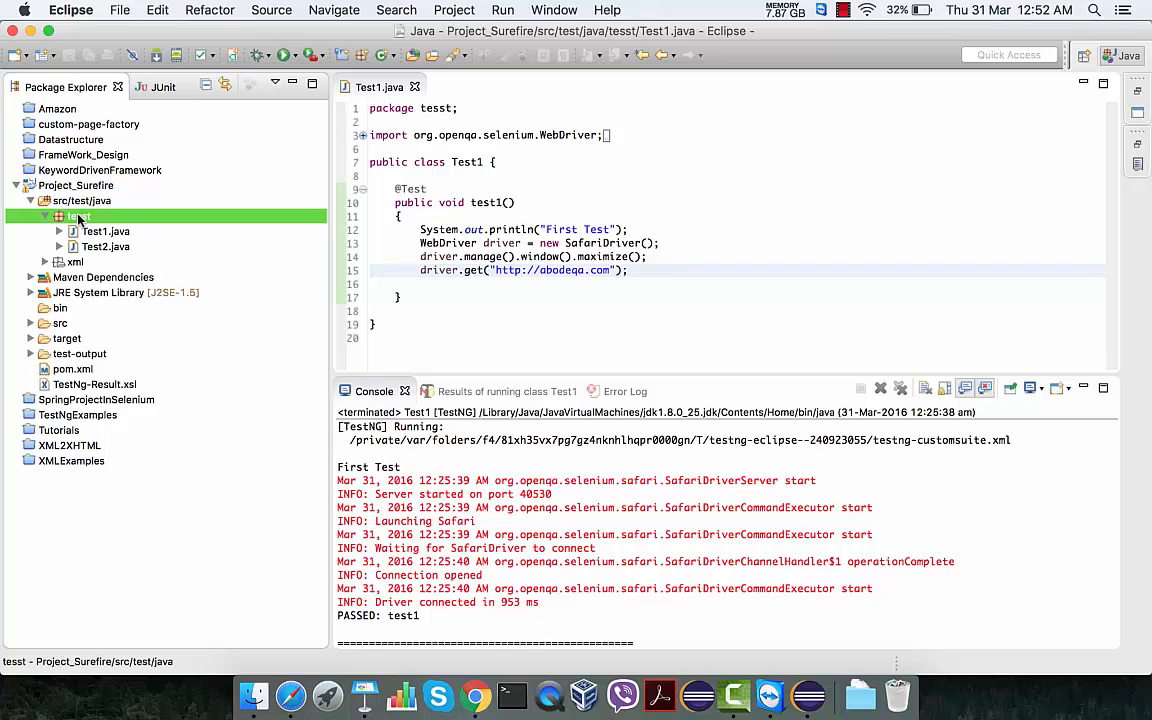
Create class SafariDriverExample in tesst with a public static void main stub.
right_click(80, 216)
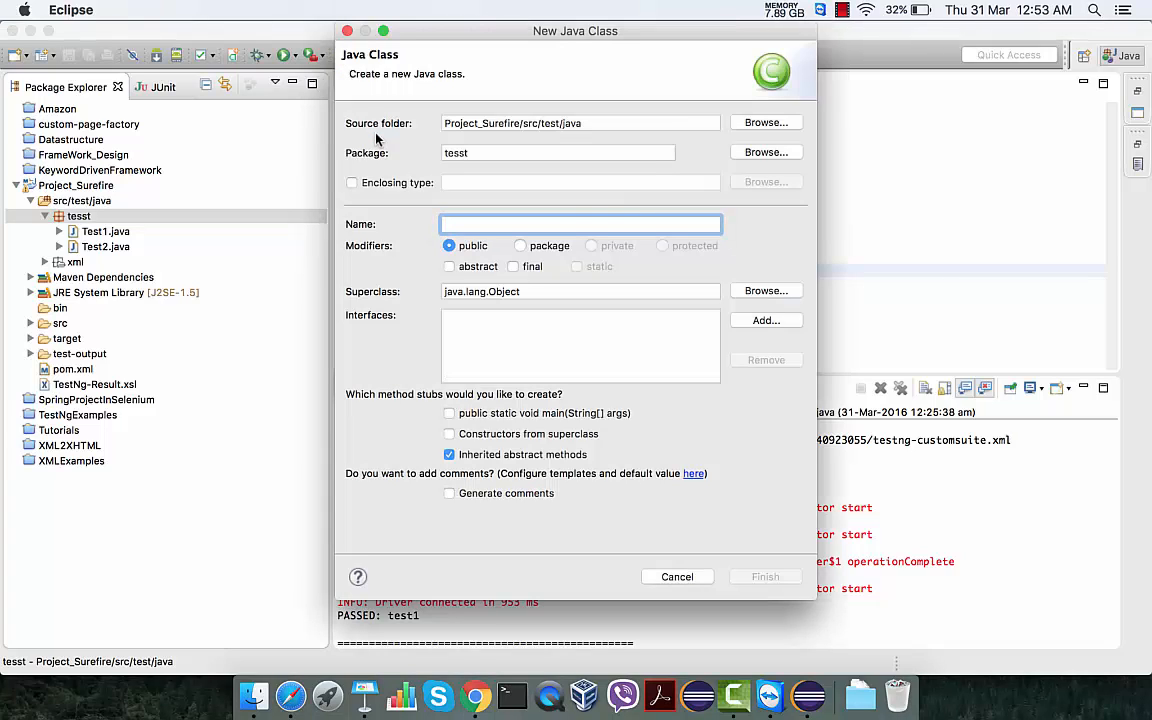
type("SafariDriverExa")
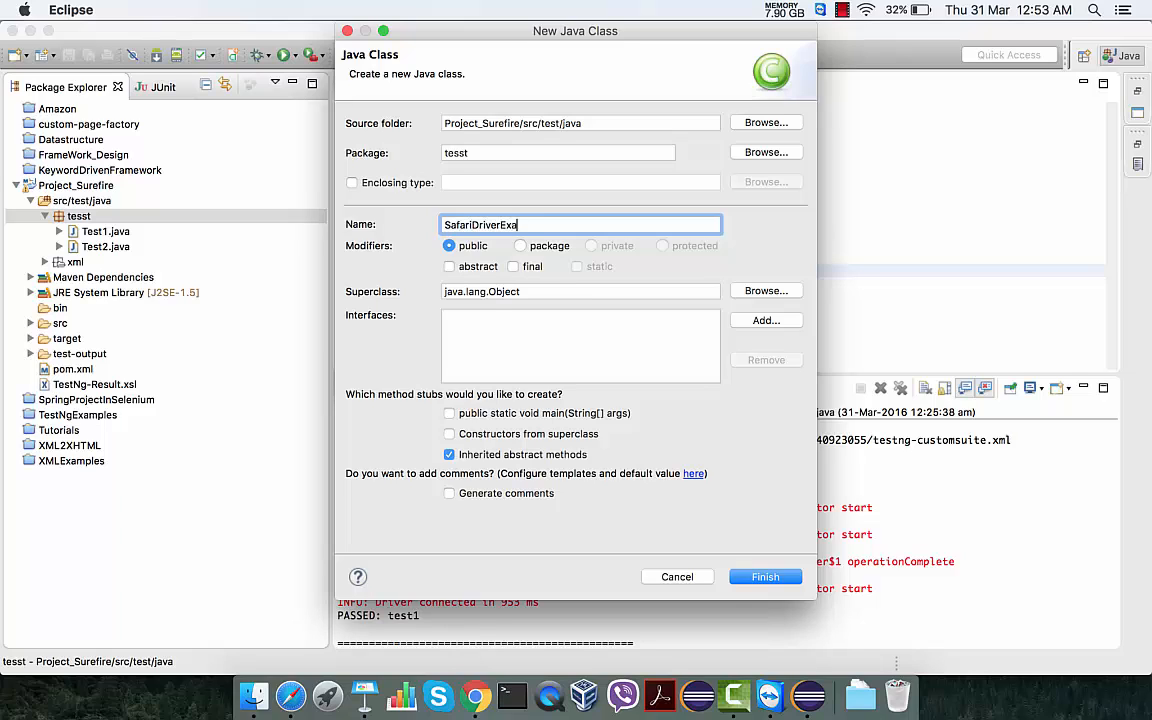
type("mple")
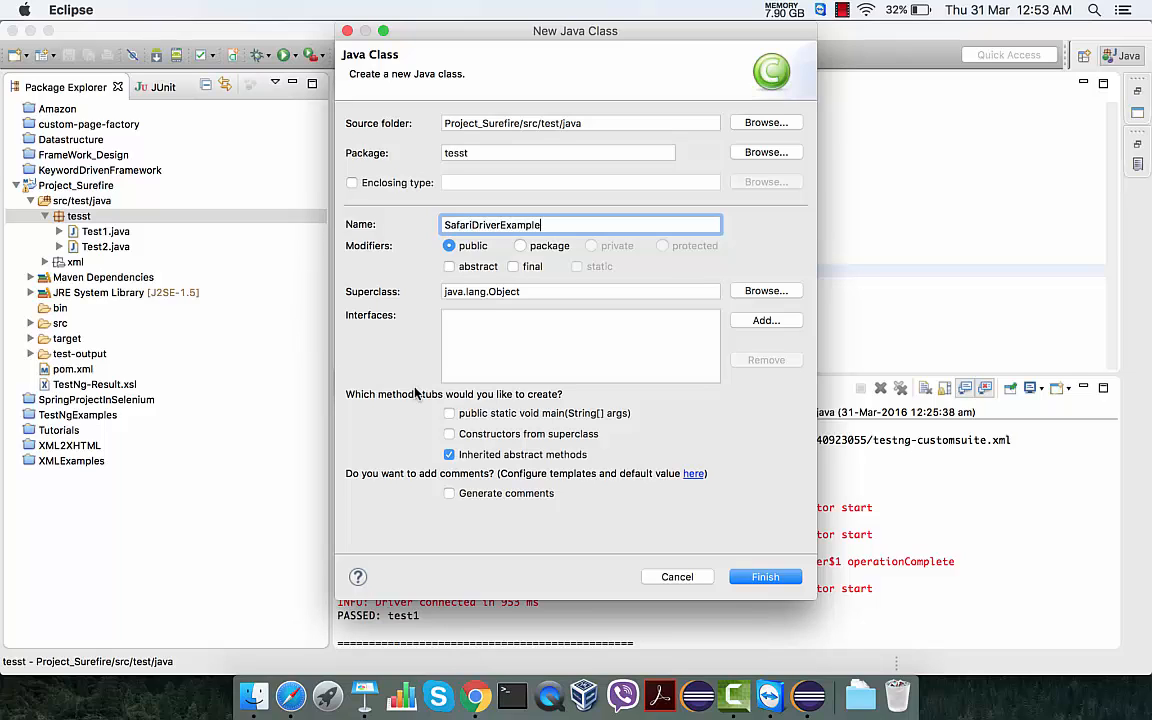
left_click(448, 412)
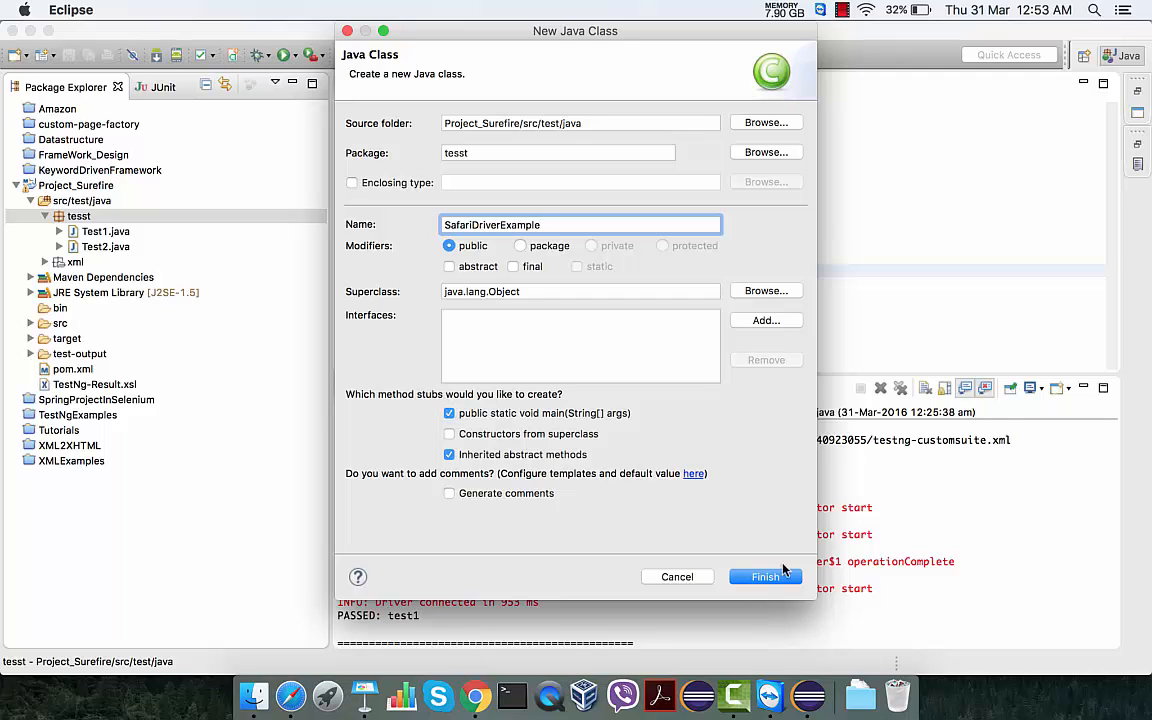
left_click(764, 576)
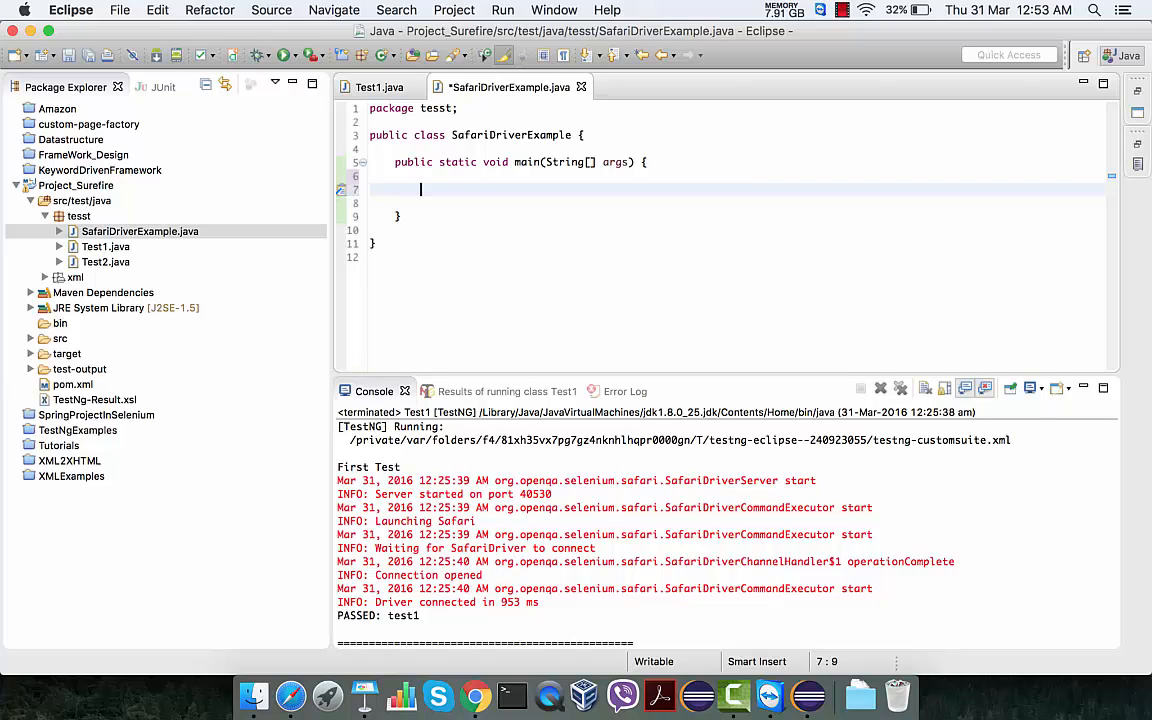
Write 'WebDriver driver = new SafariDriver();' and import WebDriver and SafariDriver from Selenium.
type("WebDriver")
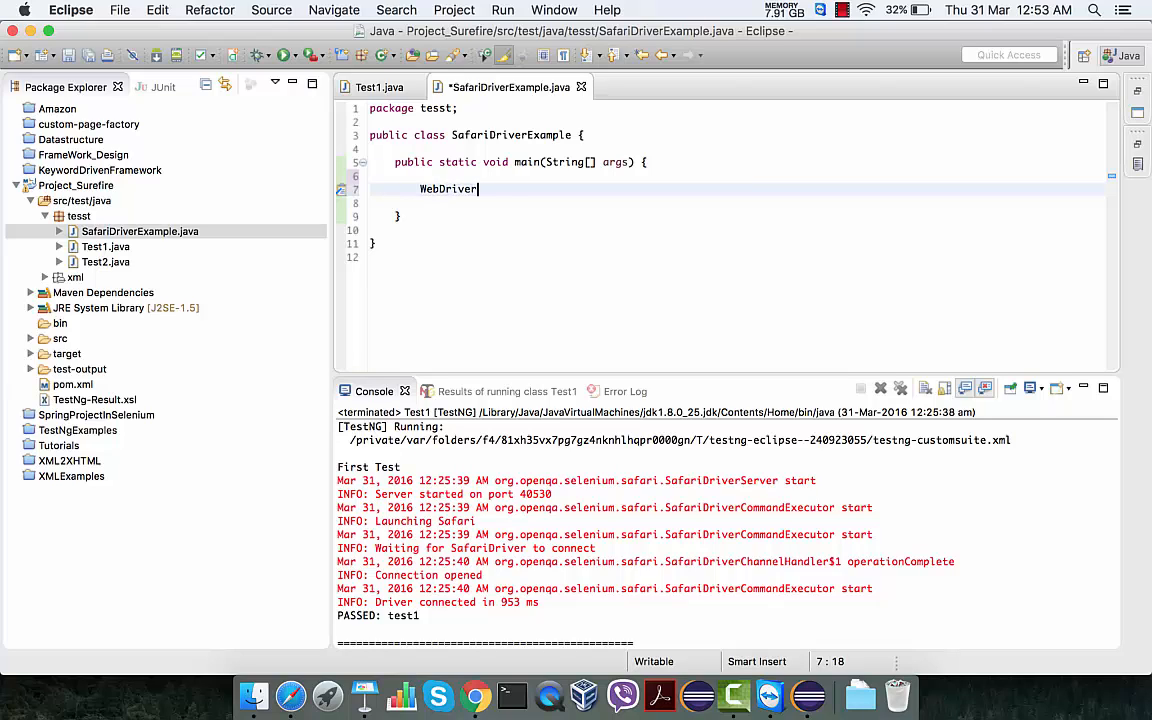
type("driver =")
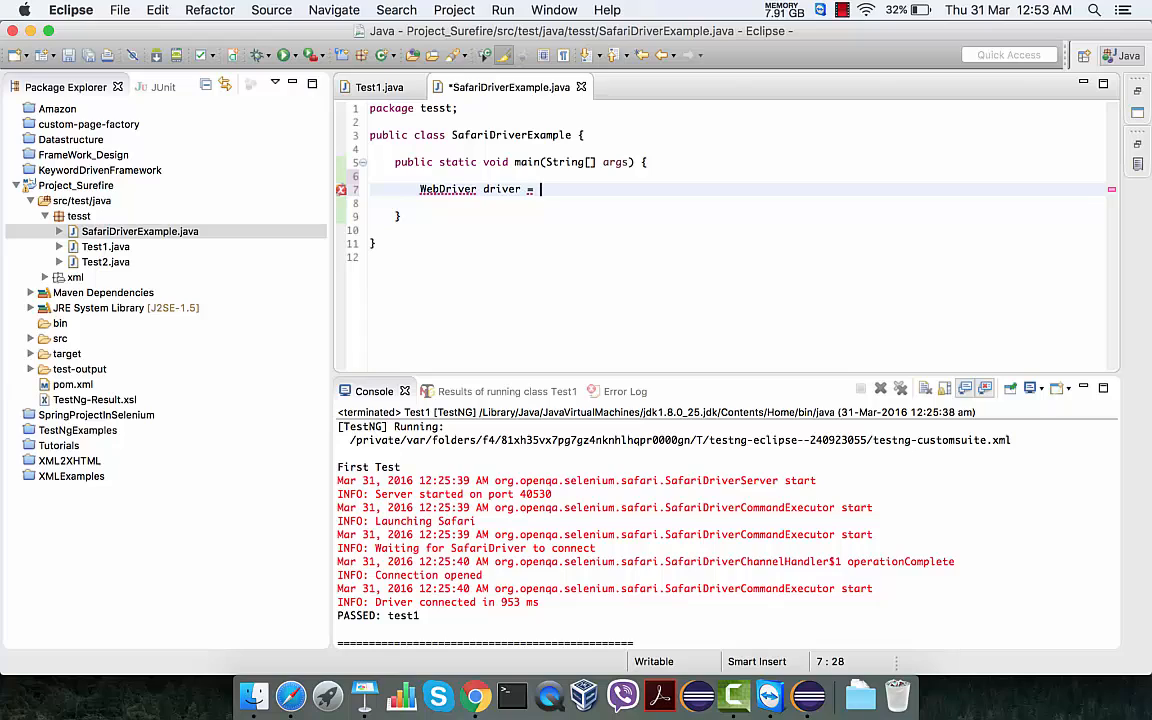
type("new")
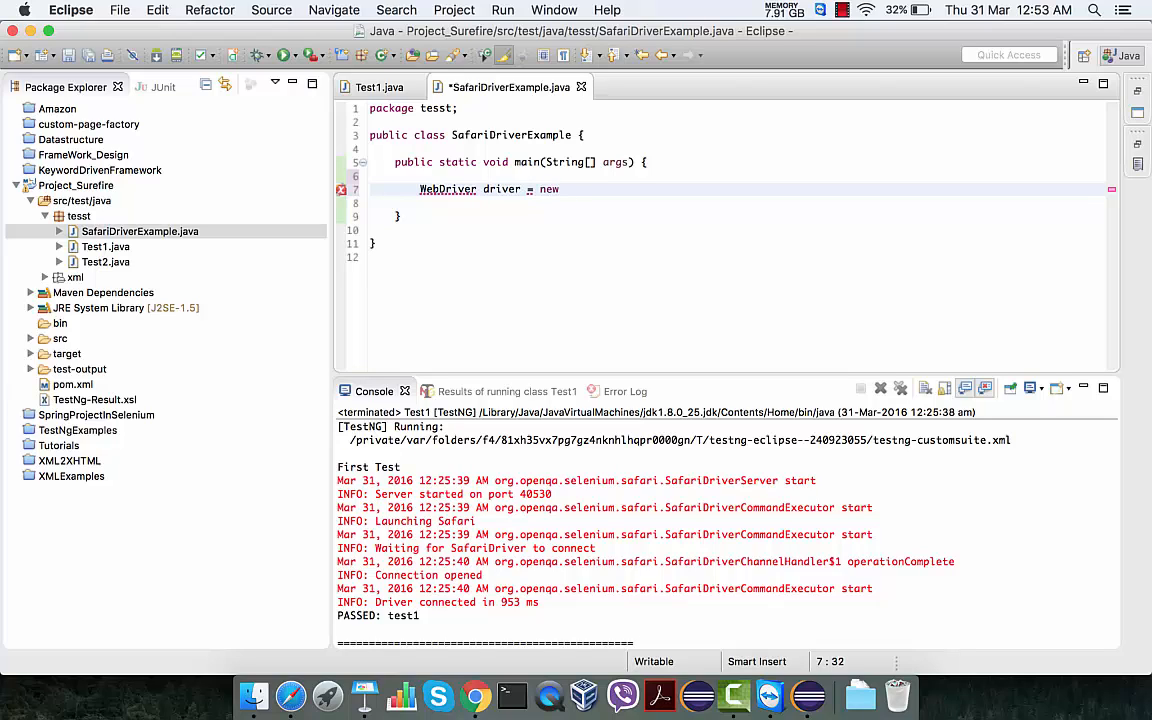
type("Safari")
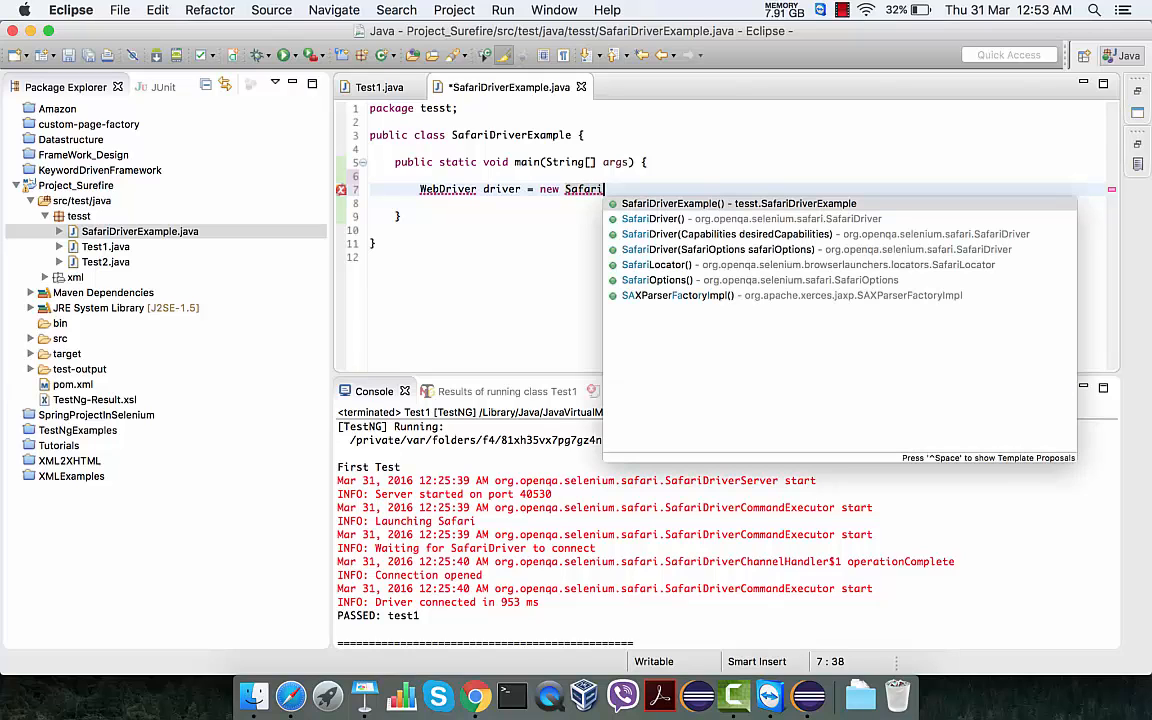
mouse_move(654, 218)
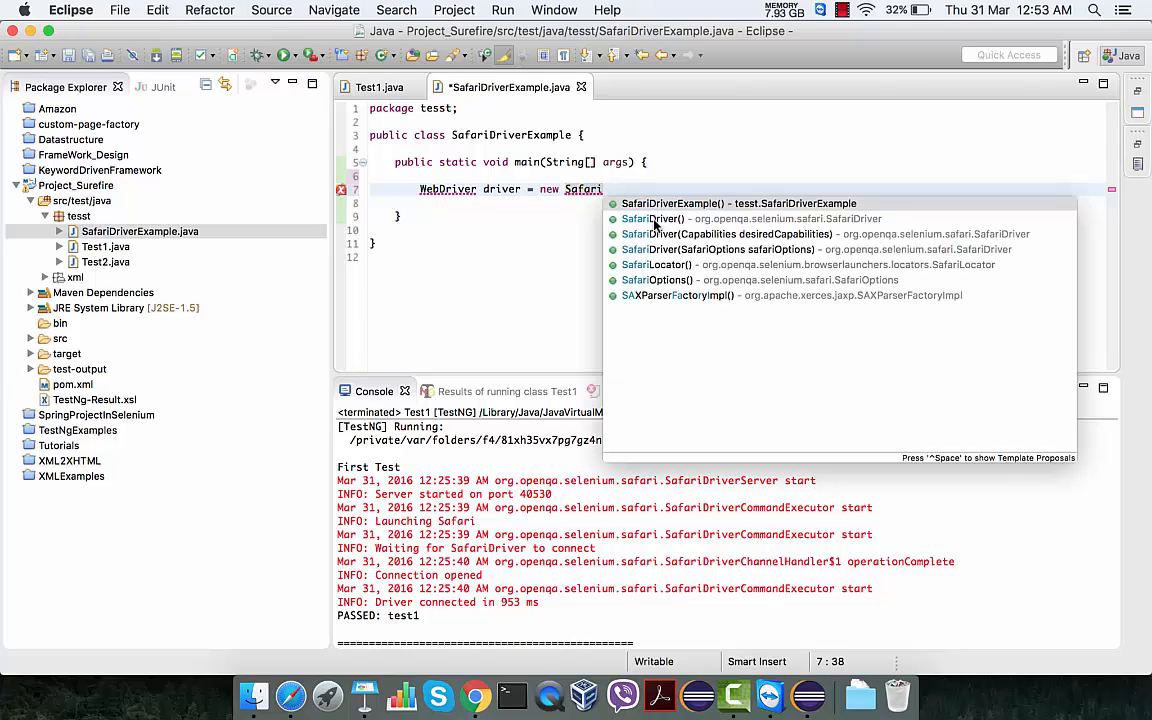
left_click(652, 218)
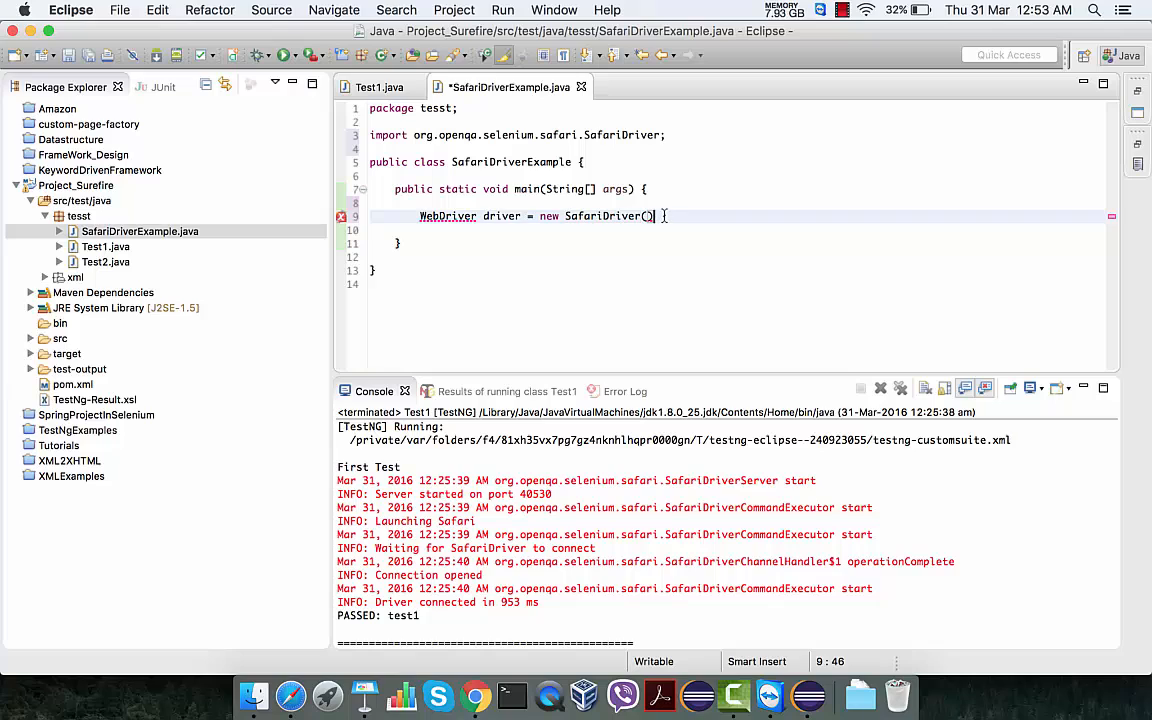
type(";")
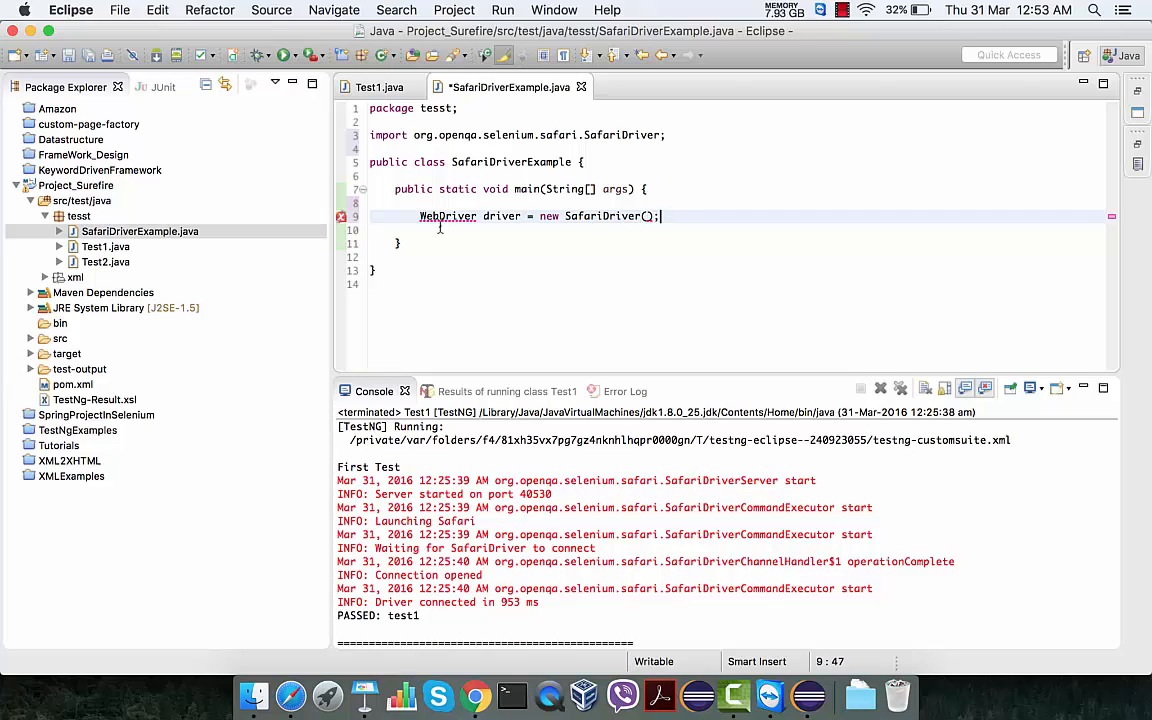
left_click(448, 216)
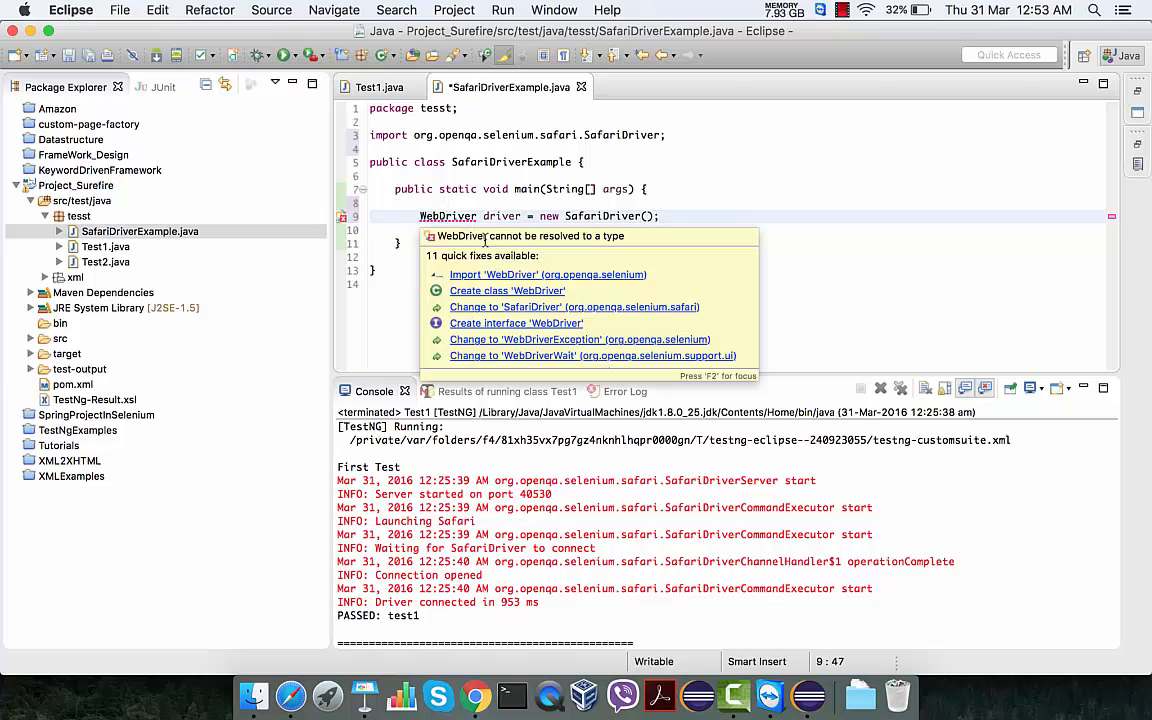
left_click(548, 274)
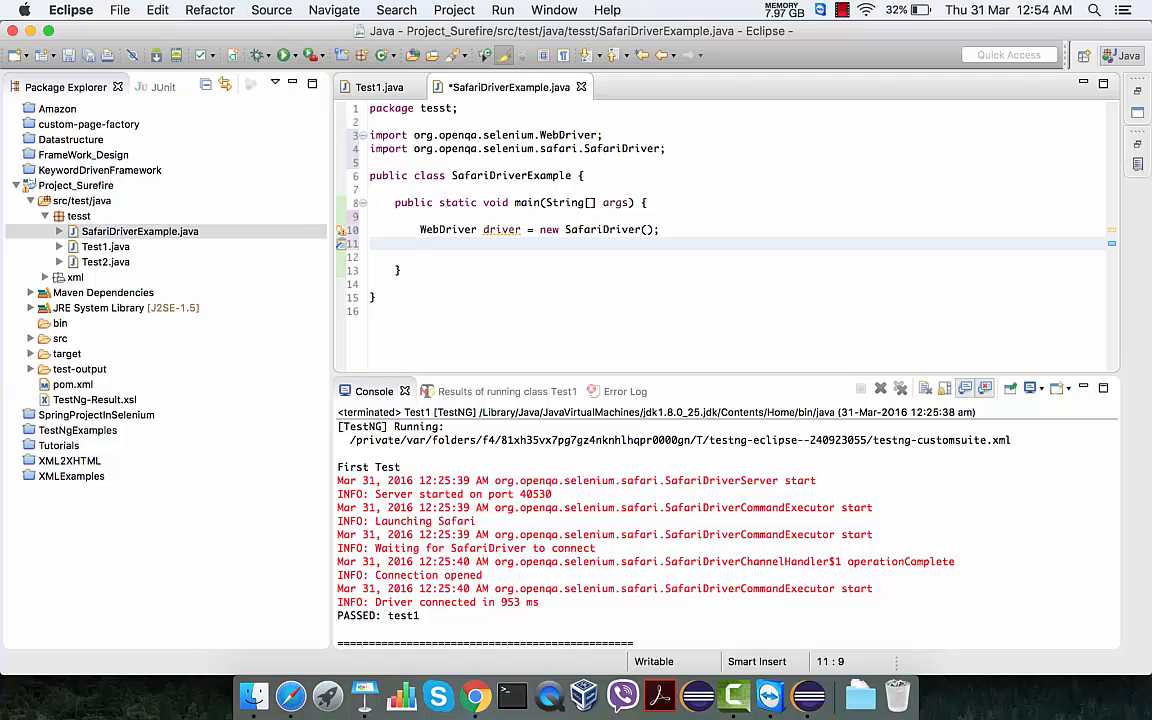
type("driver.get(\"\");")
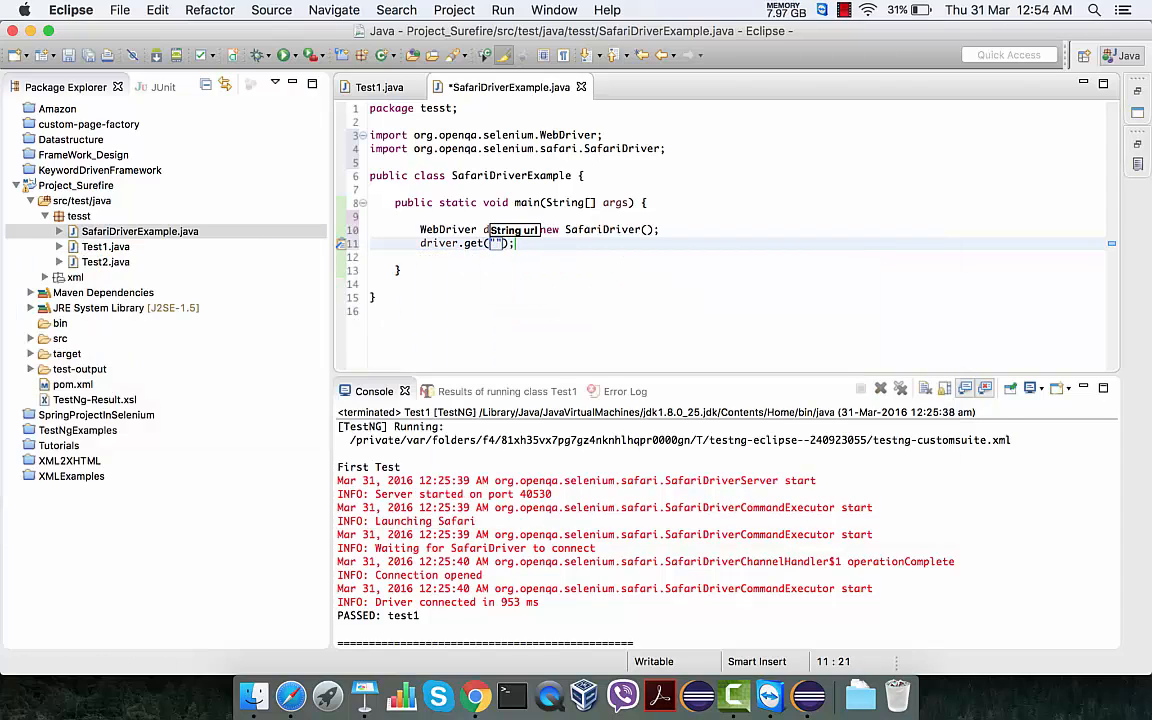
type("http://abodeqa.com")
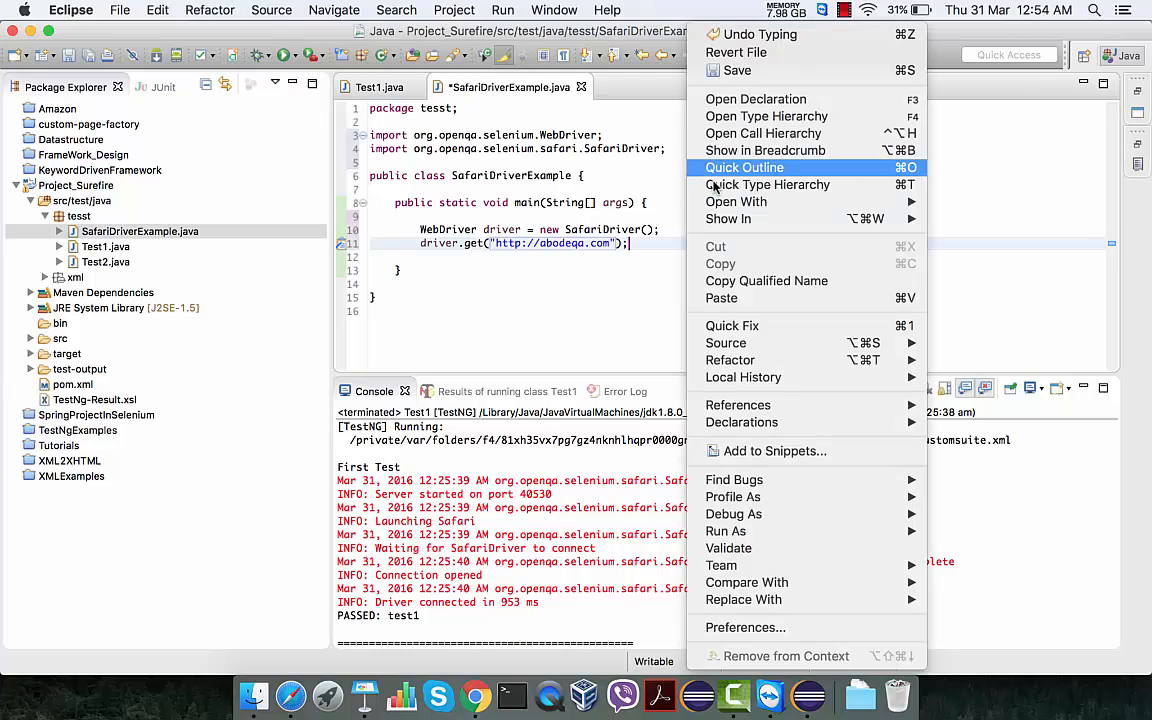
mouse_move(726, 532)
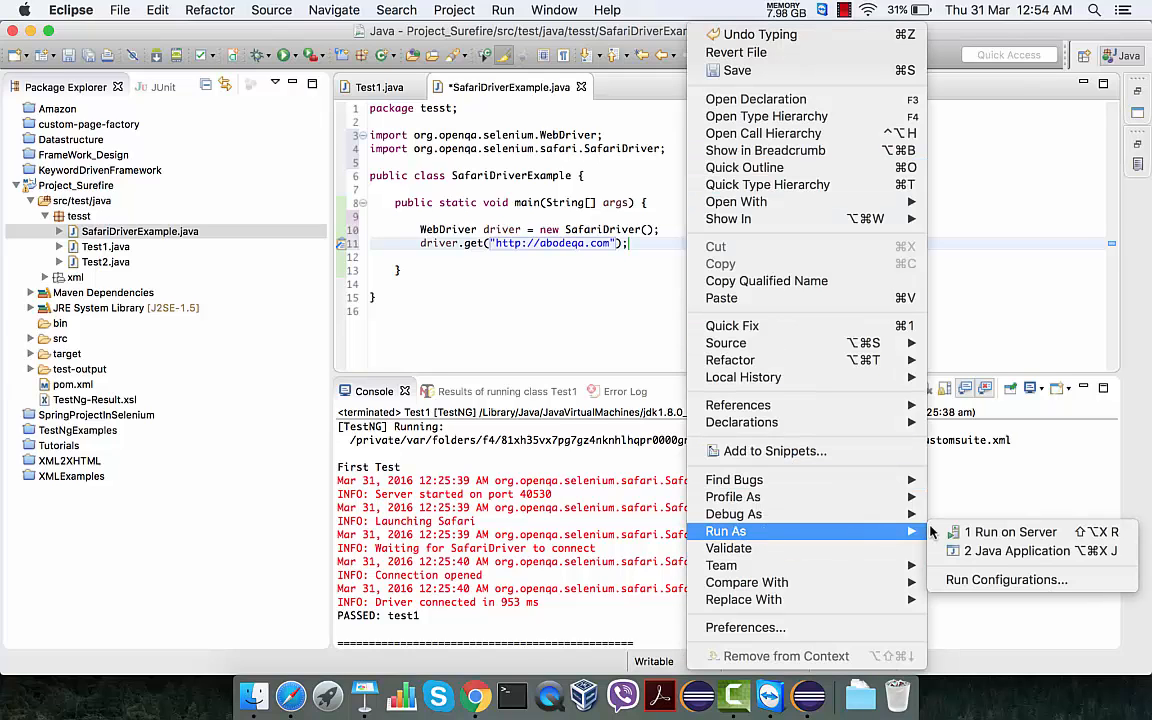
Run SafariDriverExample as a Java application, saving first, so the console reports the driver connected.
left_click(1016, 552)
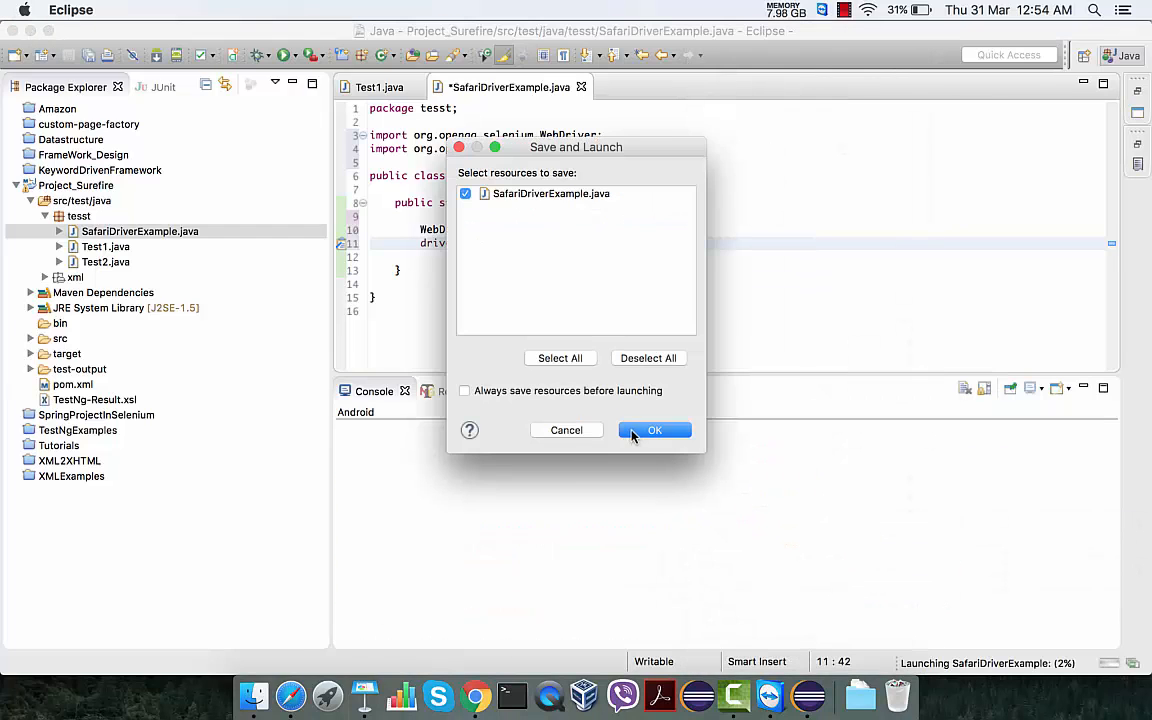
left_click(654, 430)
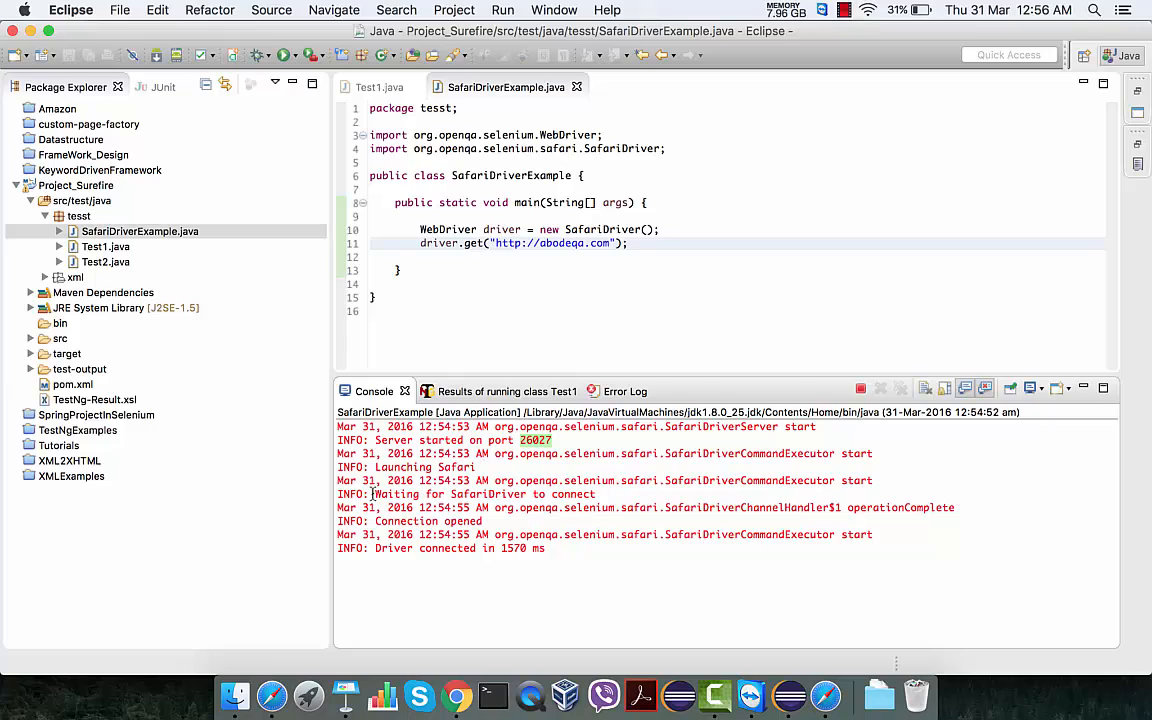
double_click(396, 494)
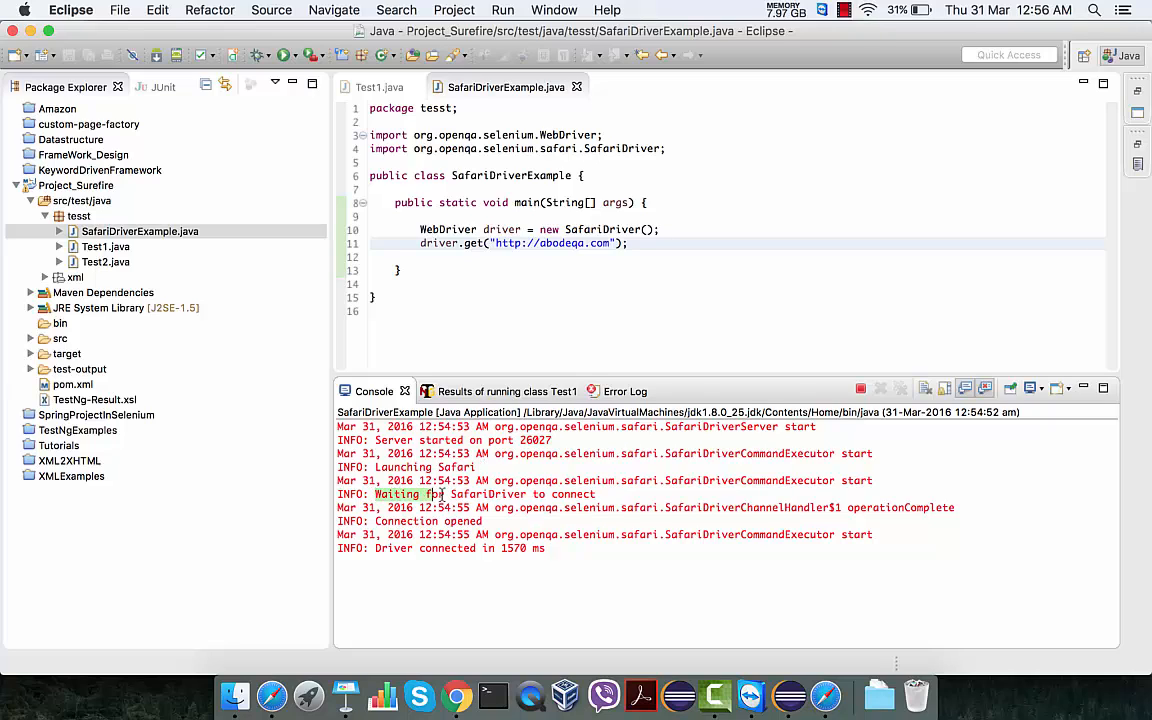
left_click_drag(376, 494, 596, 494)
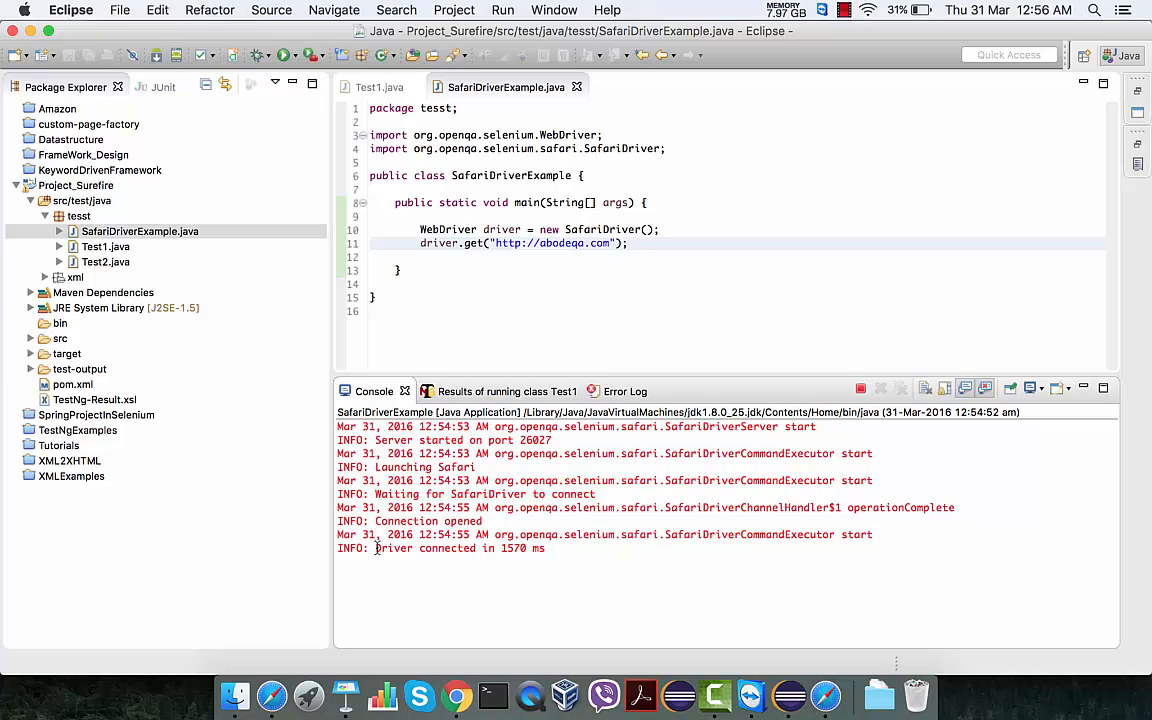
double_click(392, 548)
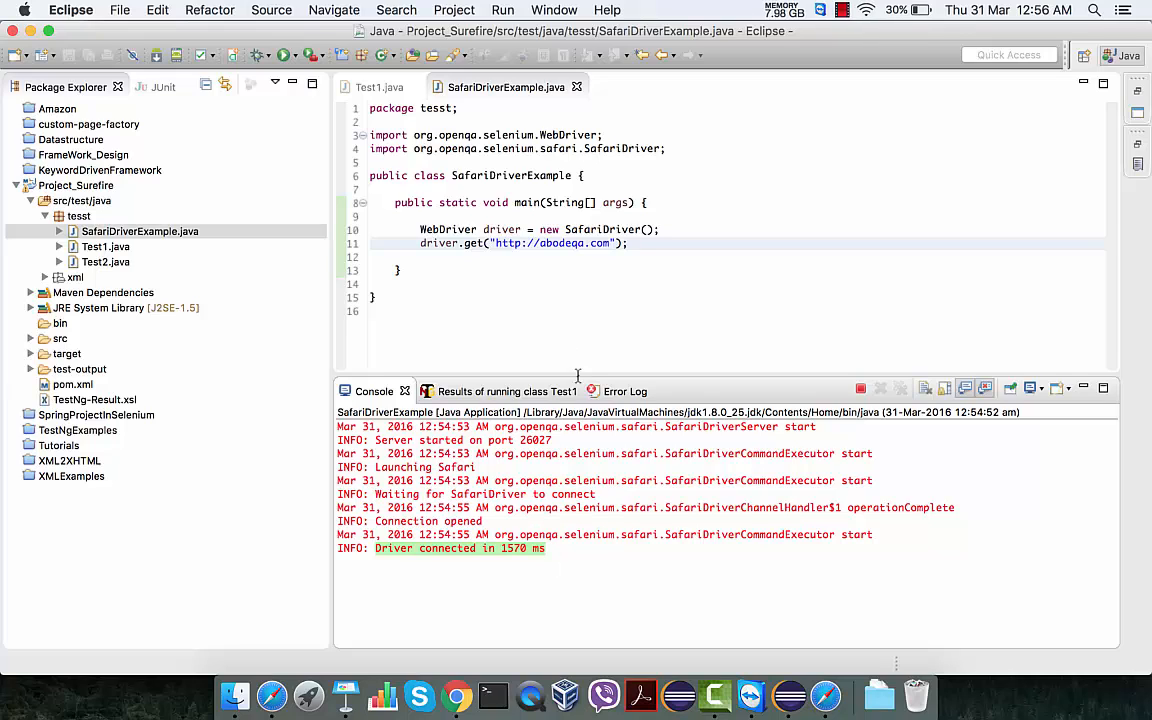
mouse_move(442, 244)
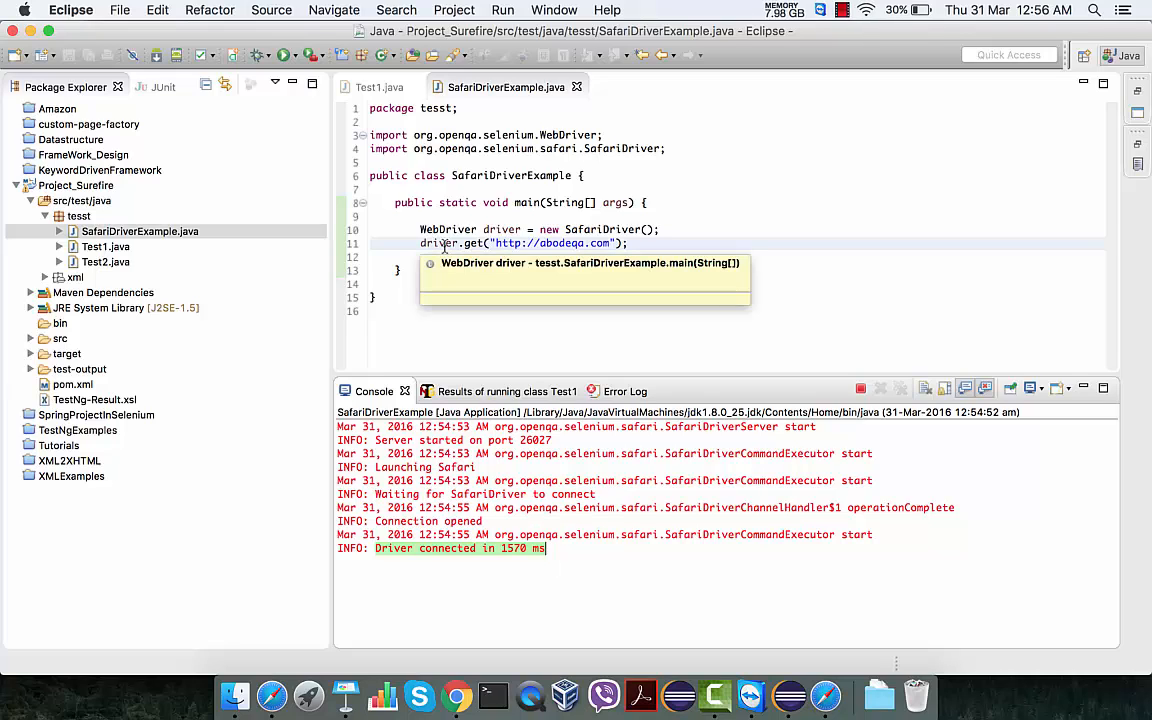